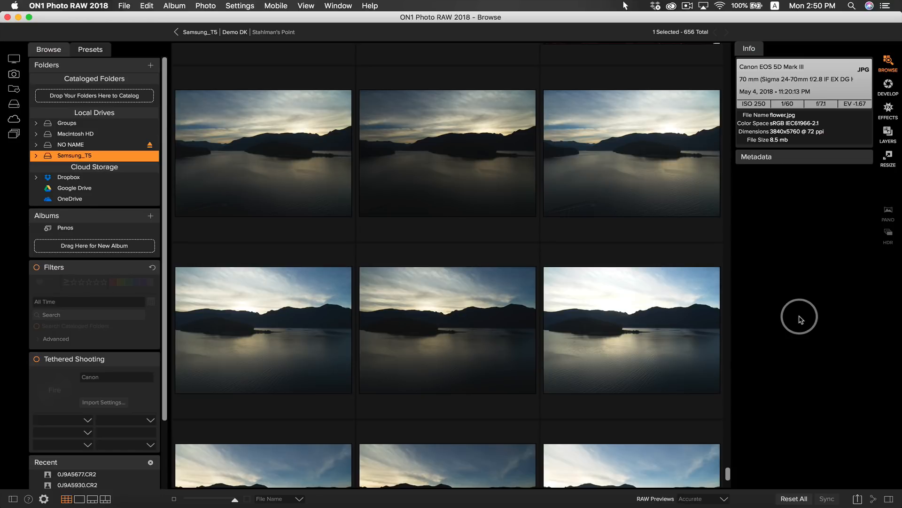
{"action": "mouse_move", "coordinate": [284, 254]}
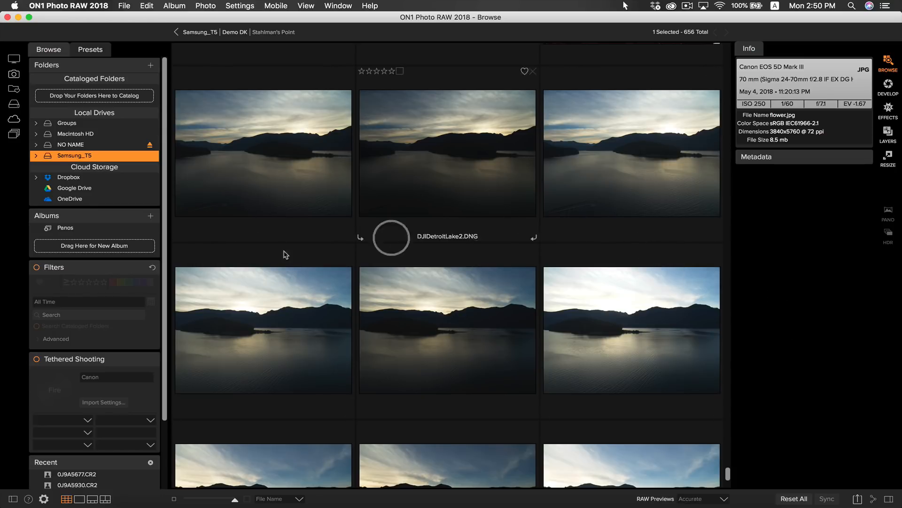
Scroll the Samsung_T5 grid to reach and select DJIDetroitLake1 through DJIDetroitLake12.
{"action": "scroll", "scroll_direction": "up", "scroll_amount": 3}
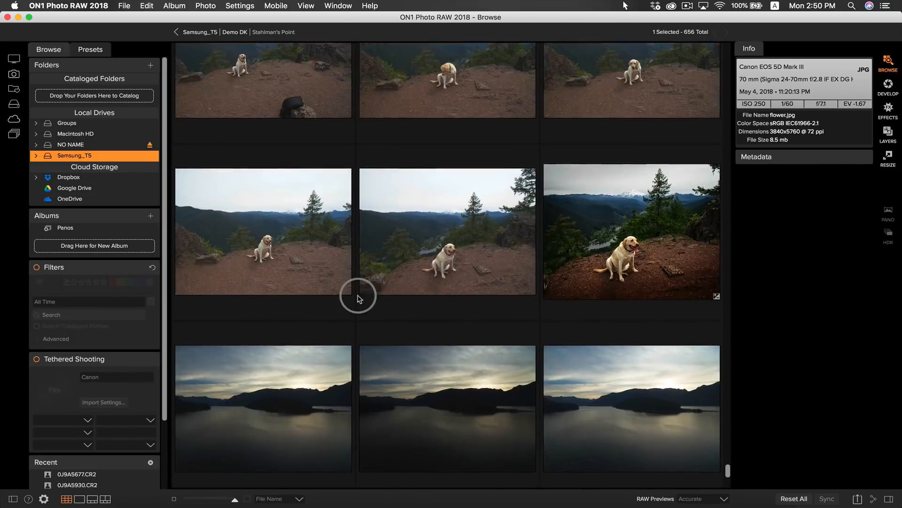
{"action": "scroll", "scroll_direction": "down", "scroll_amount": 3}
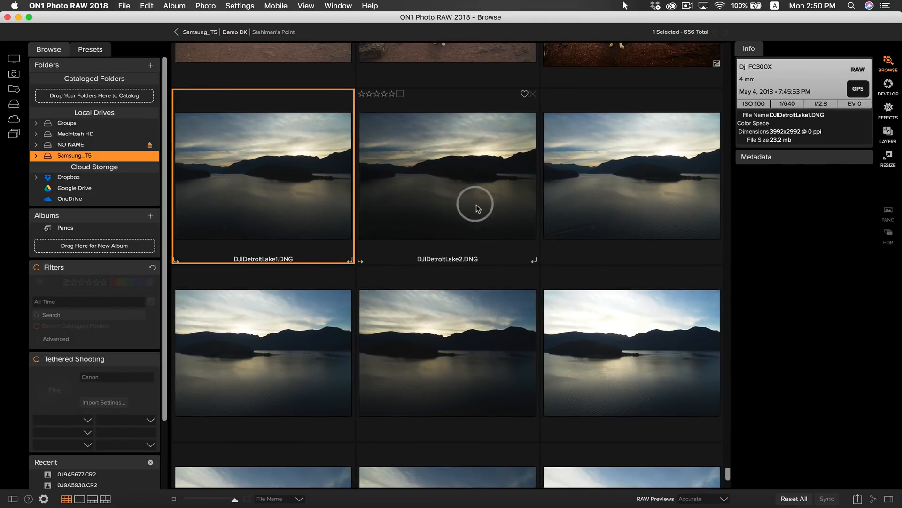
{"action": "scroll", "scroll_direction": "down", "scroll_amount": 3}
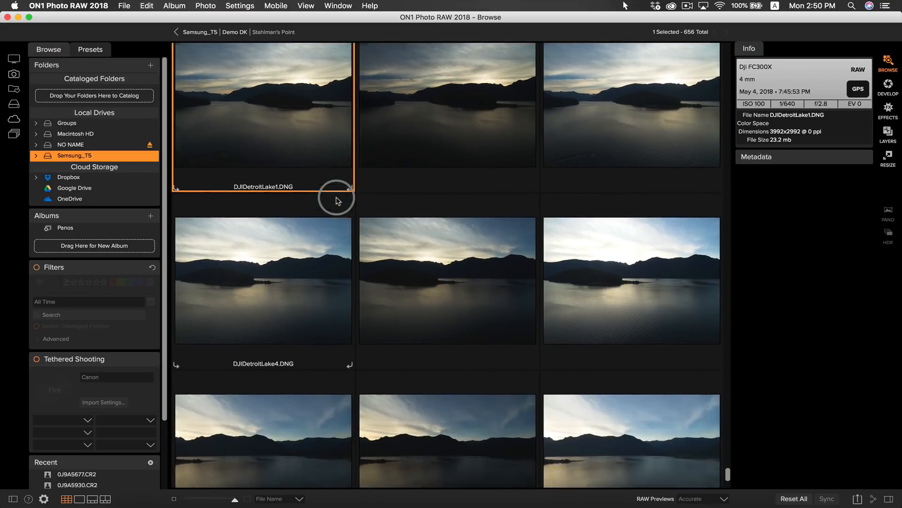
{"action": "scroll", "scroll_direction": "down", "scroll_amount": 3}
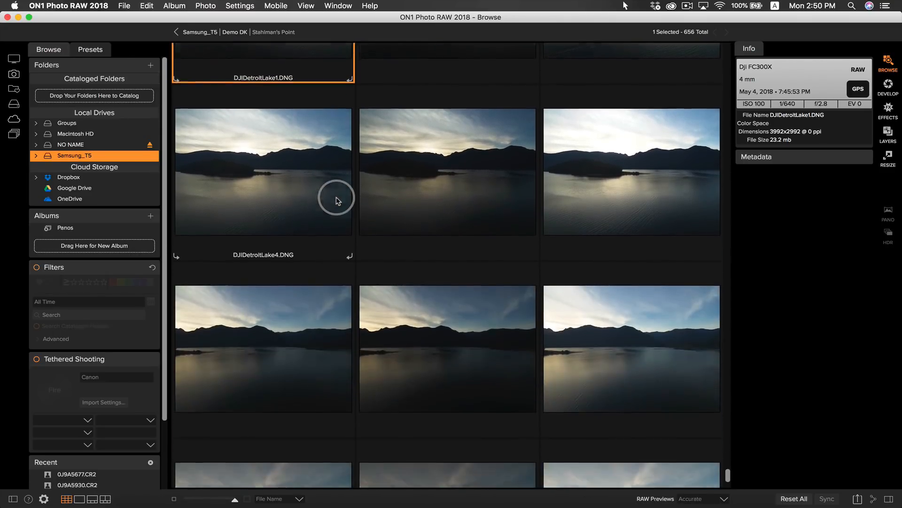
{"action": "scroll", "scroll_direction": "down", "scroll_amount": 3}
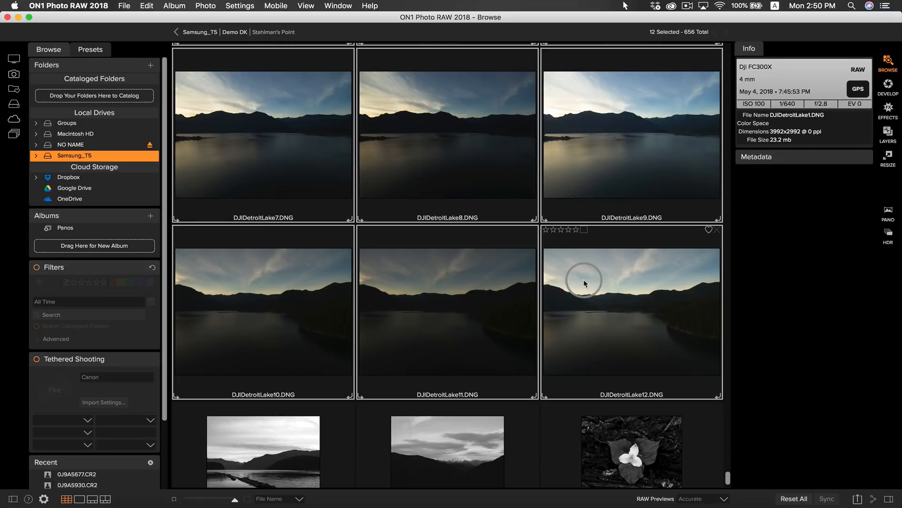
Create a 'Drone Pano' subfolder via Add Subfolder, moving the twelve selected shots into it.
{"action": "right_click", "coordinate": [632, 312]}
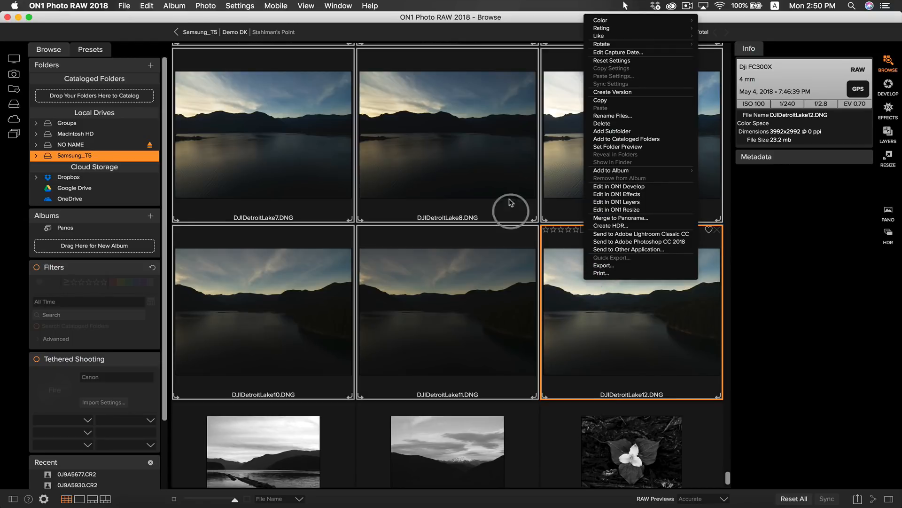
{"action": "left_click", "coordinate": [612, 131]}
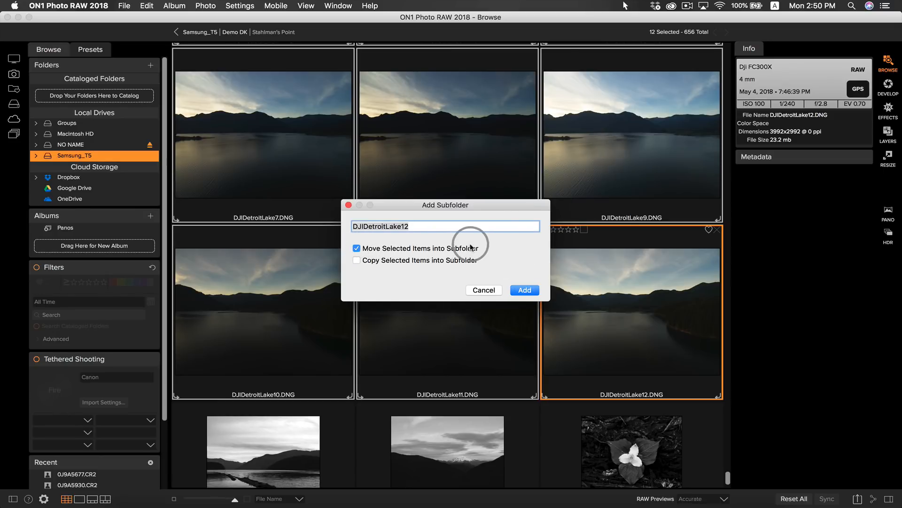
{"action": "mouse_move", "coordinate": [426, 227]}
{"action": "type", "text": "D"}
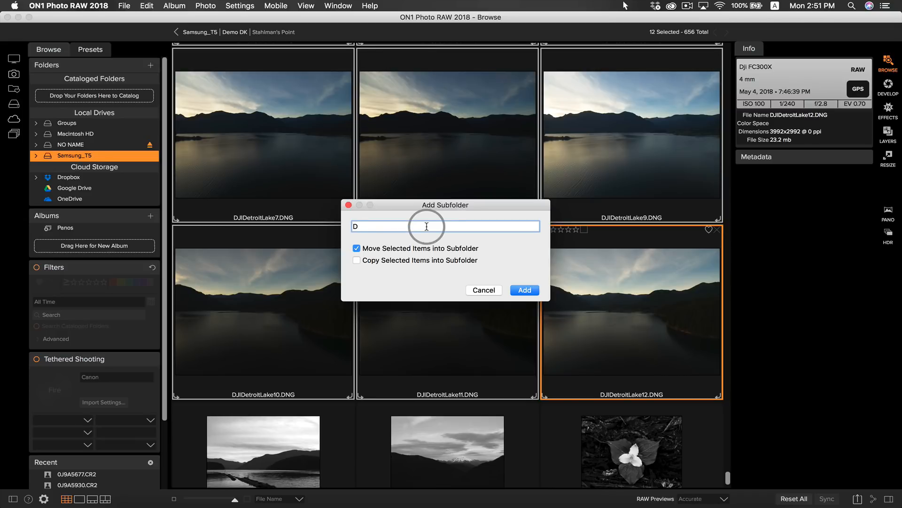
{"action": "type", "text": "rone Pa"}
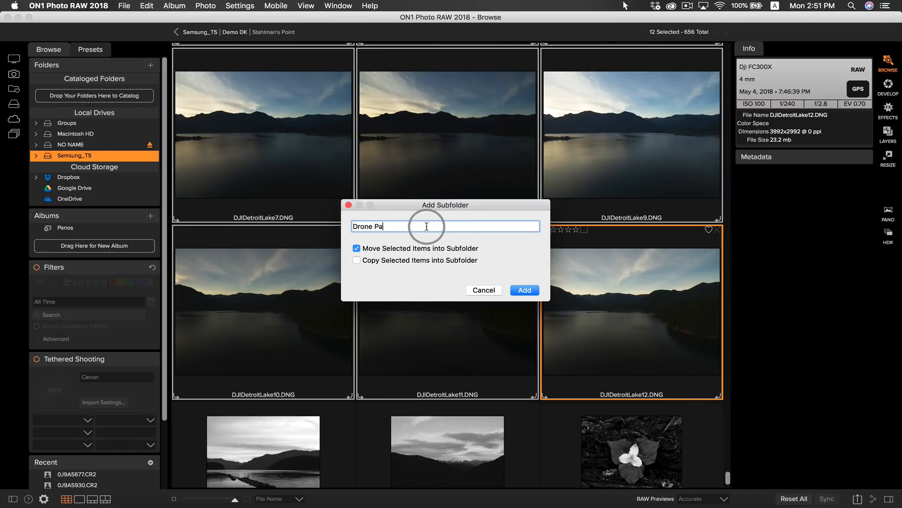
{"action": "left_click", "coordinate": [524, 289]}
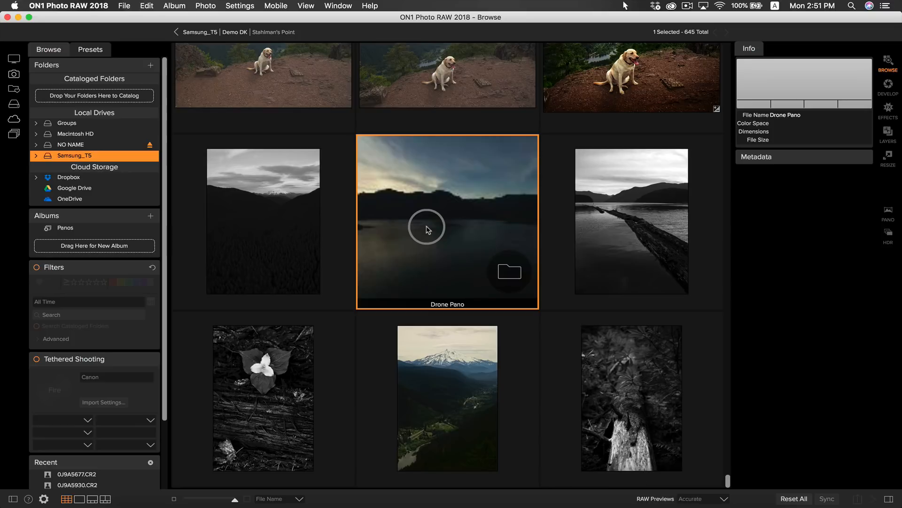
Enter the Drone Pano folder and hide the left panel for a wider grid of its 12 shots.
{"action": "double_click", "coordinate": [447, 222]}
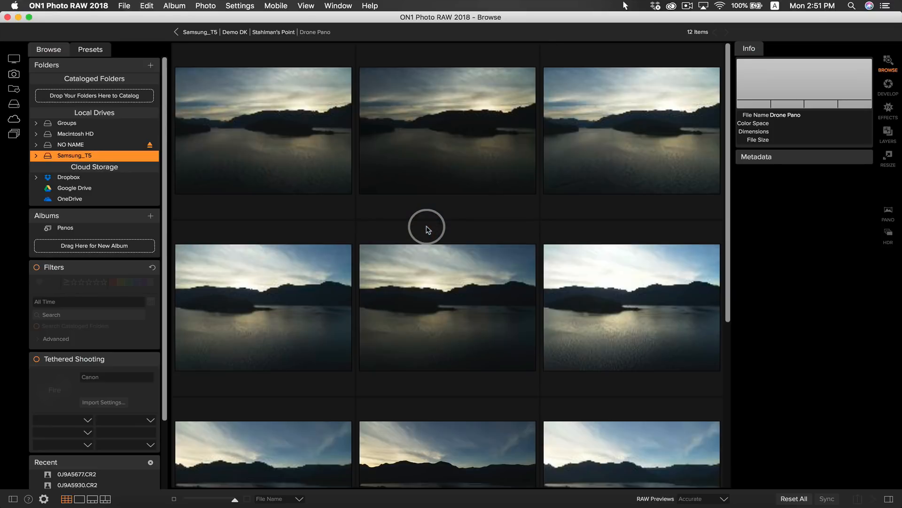
{"action": "scroll", "scroll_direction": "down", "scroll_amount": 3}
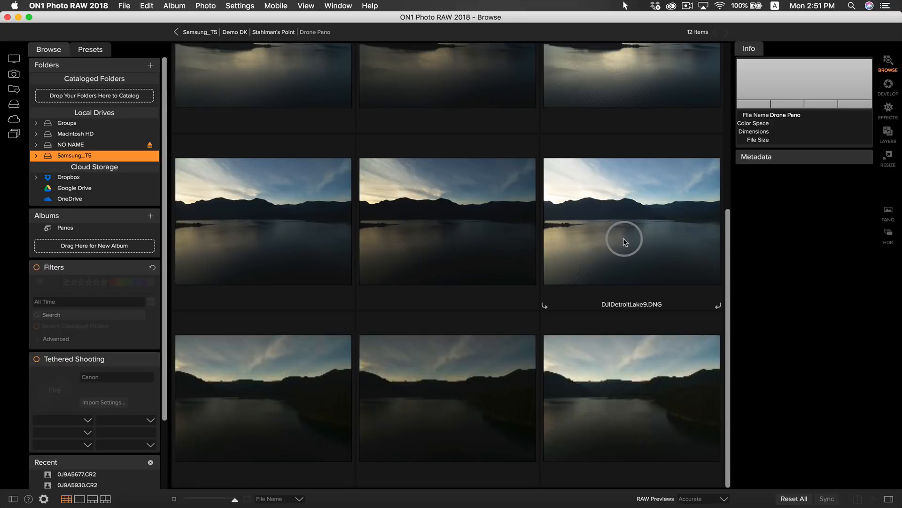
{"action": "scroll", "scroll_direction": "down", "scroll_amount": 3}
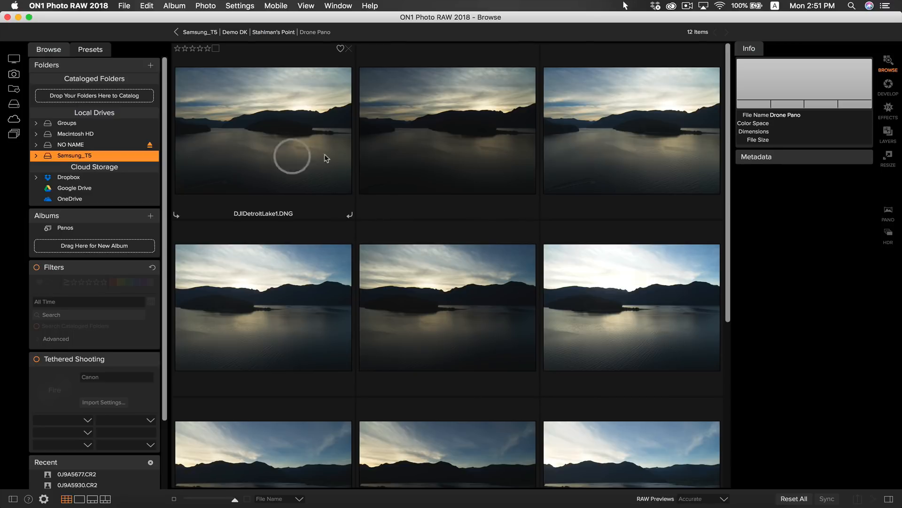
{"action": "scroll", "scroll_direction": "down", "scroll_amount": 3}
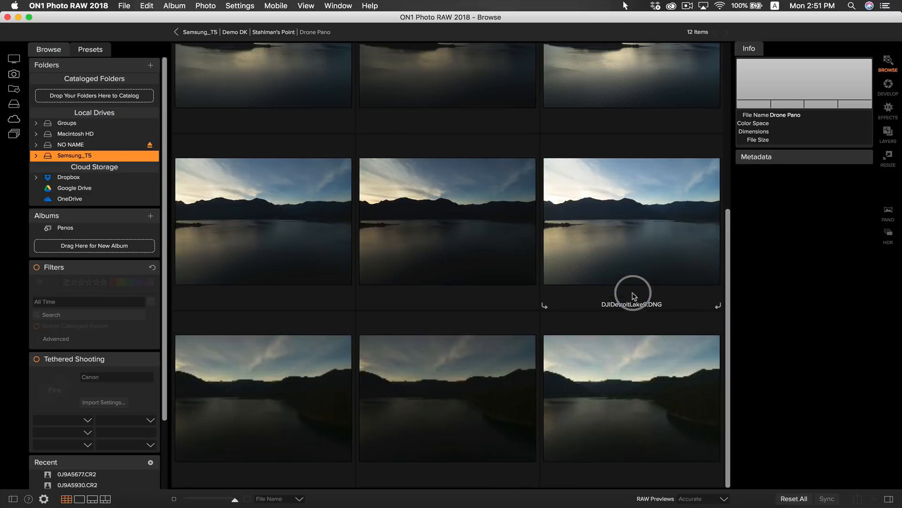
{"action": "scroll", "scroll_direction": "up", "scroll_amount": 3}
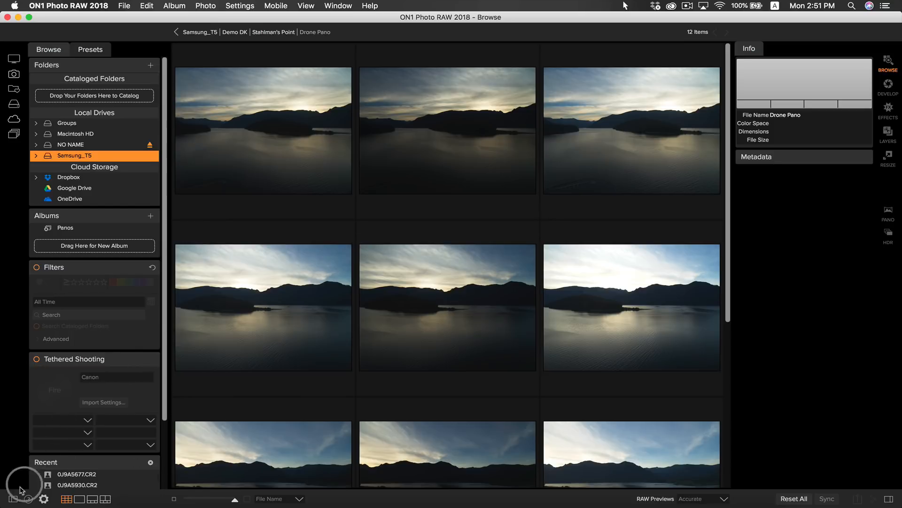
{"action": "left_click", "coordinate": [12, 498]}
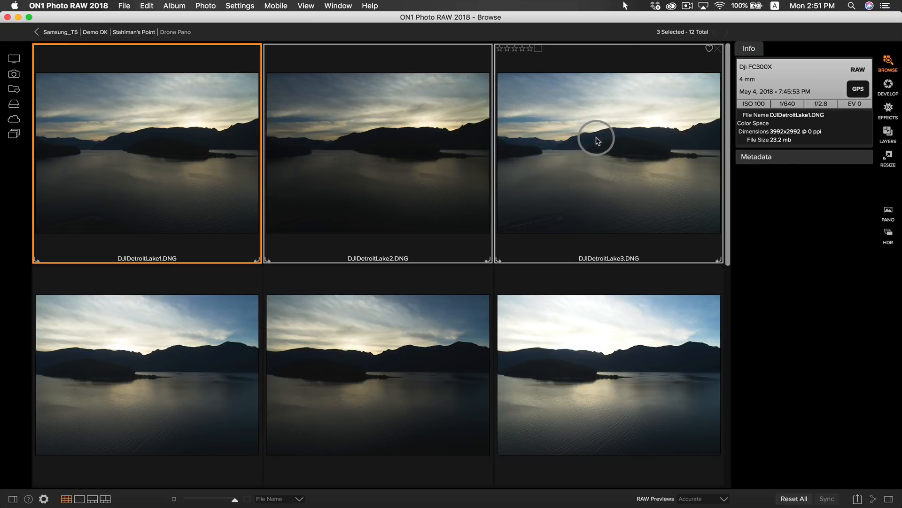
{"action": "mouse_move", "coordinate": [890, 236]}
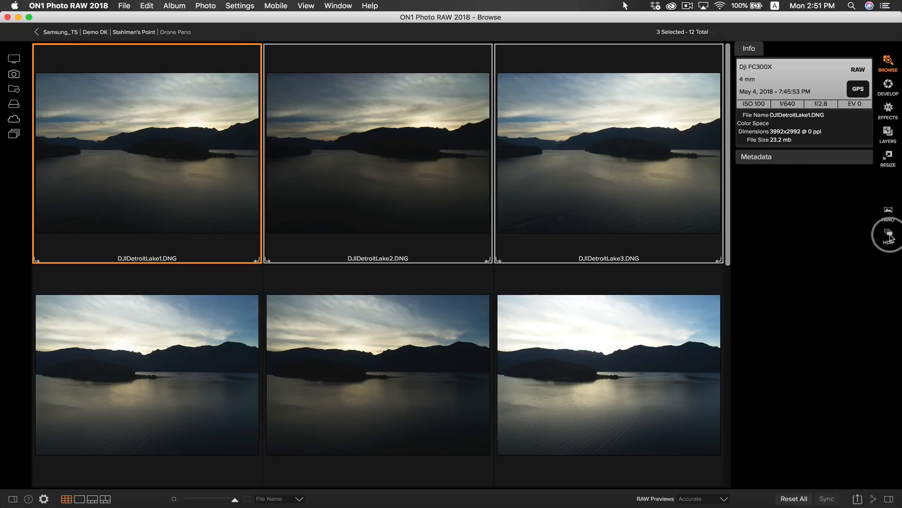
Send the selected DJIDetroitLake1–3 brackets to the Create HDR window.
{"action": "left_click", "coordinate": [889, 235]}
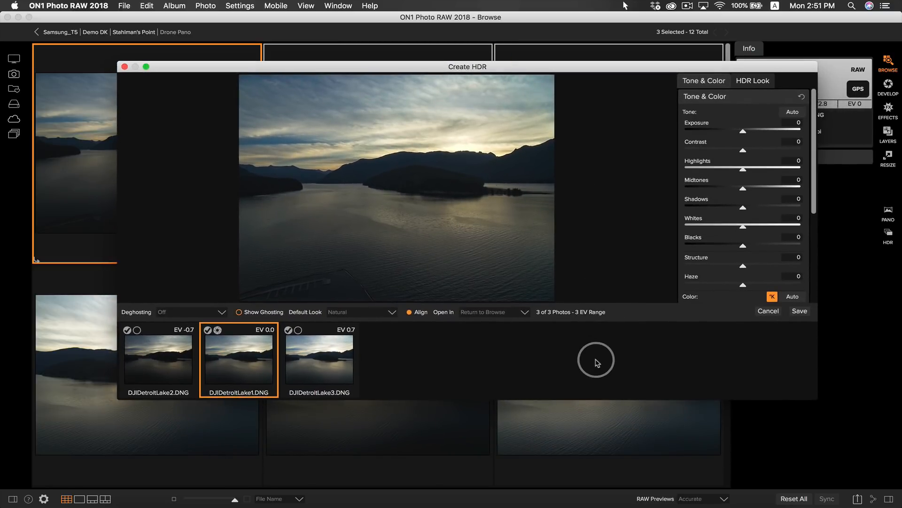
{"action": "mouse_move", "coordinate": [737, 262]}
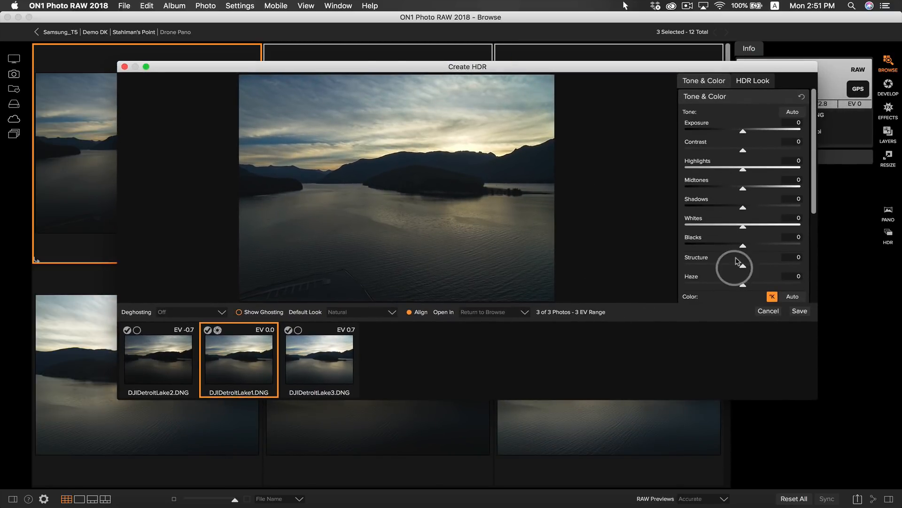
{"action": "mouse_move", "coordinate": [629, 357]}
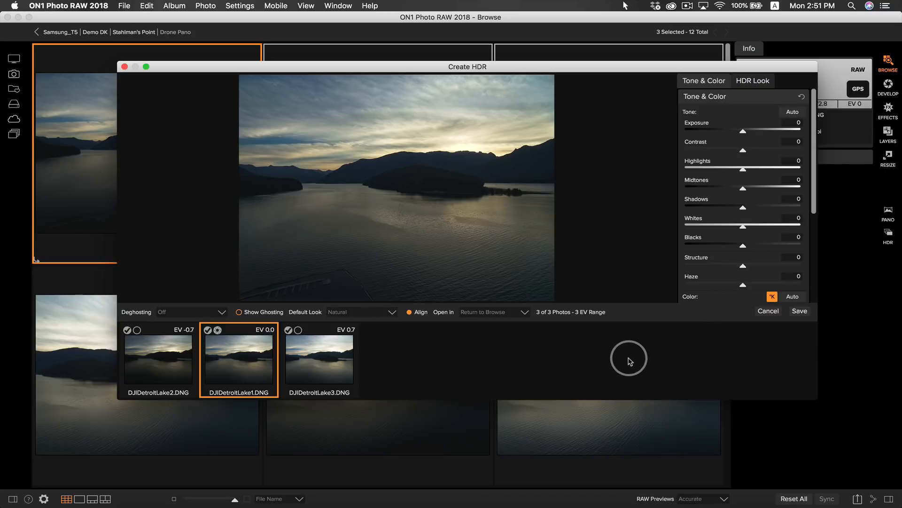
{"action": "mouse_move", "coordinate": [326, 335]}
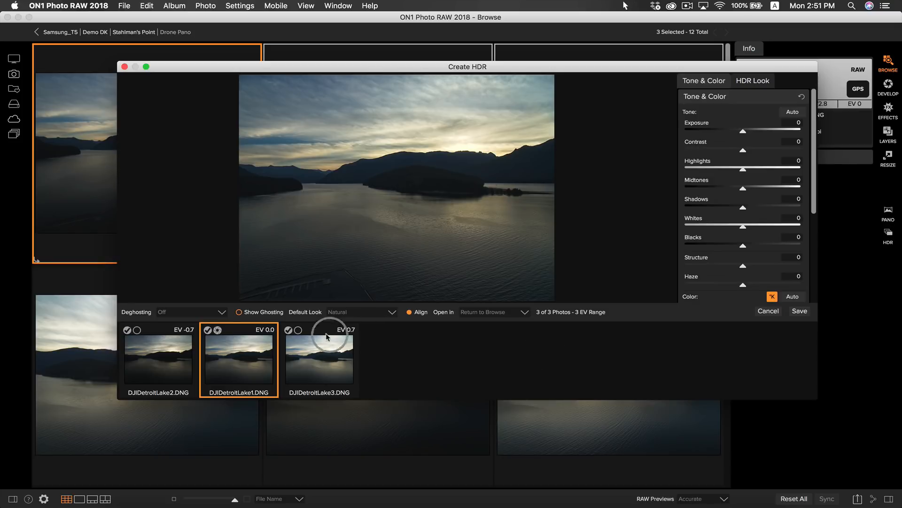
{"action": "mouse_move", "coordinate": [244, 354]}
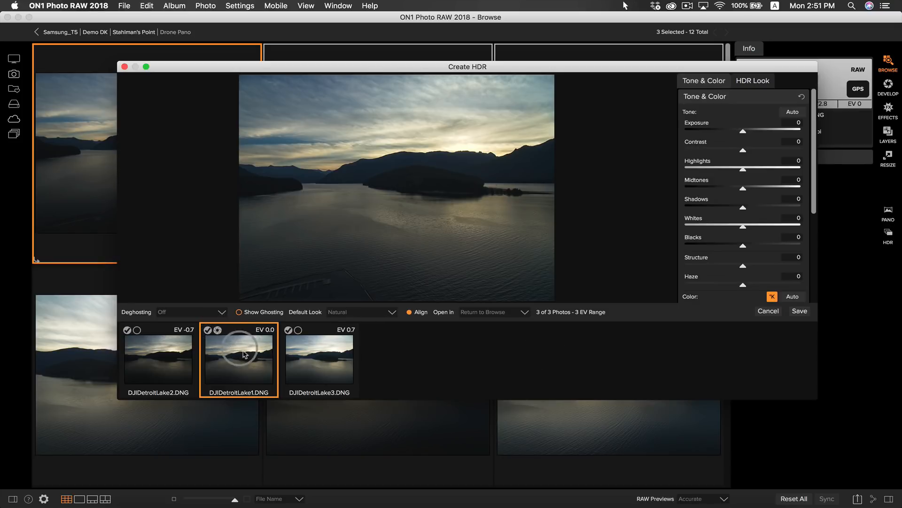
{"action": "mouse_move", "coordinate": [404, 181]}
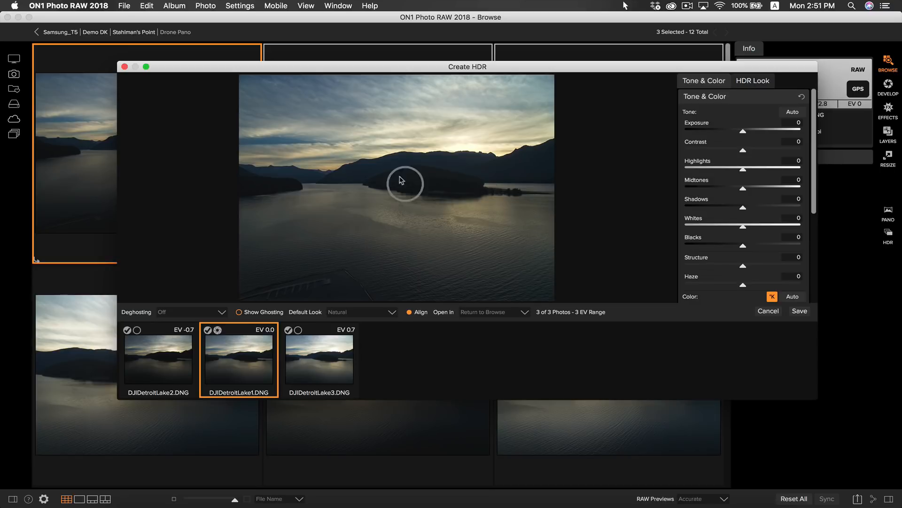
{"action": "mouse_move", "coordinate": [387, 178]}
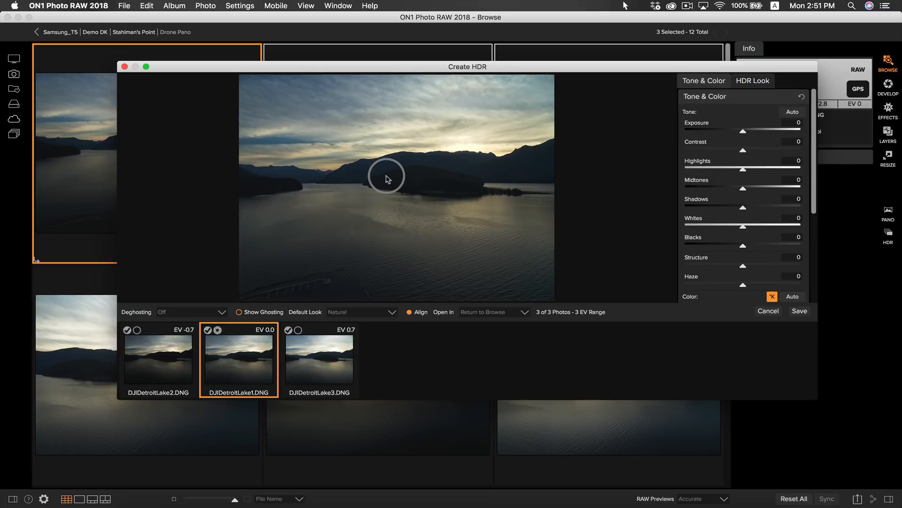
{"action": "mouse_move", "coordinate": [327, 302]}
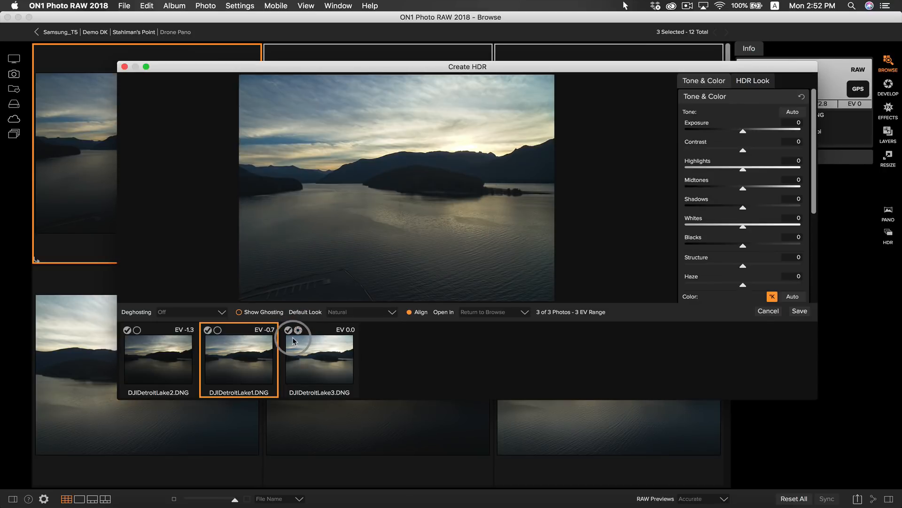
{"action": "mouse_move", "coordinate": [428, 232]}
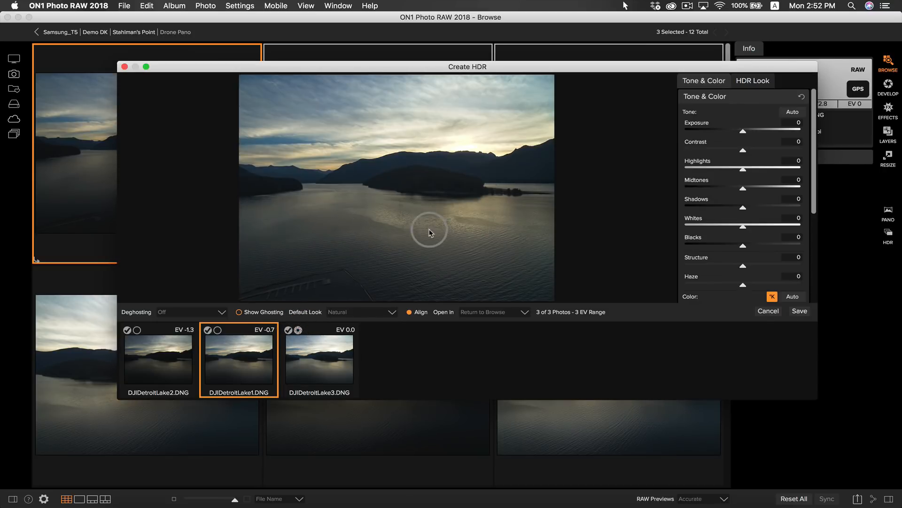
{"action": "mouse_move", "coordinate": [591, 337]}
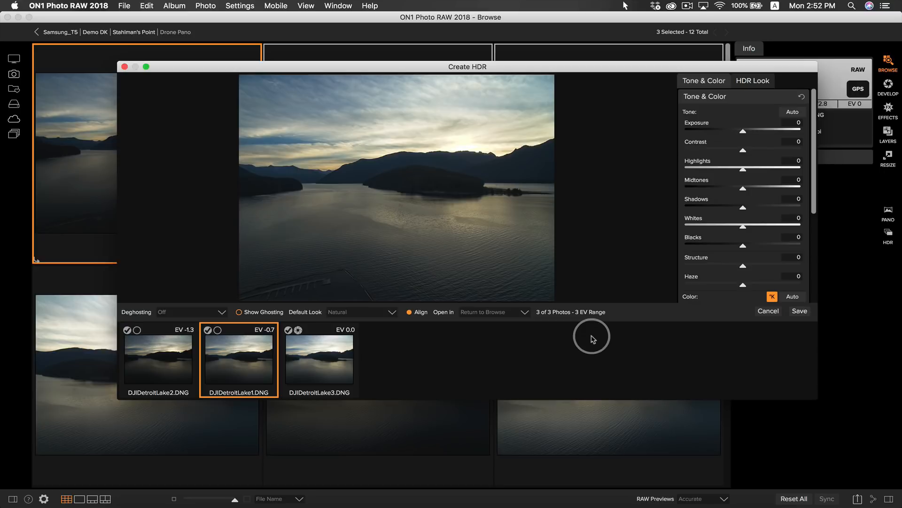
{"action": "mouse_move", "coordinate": [545, 345]}
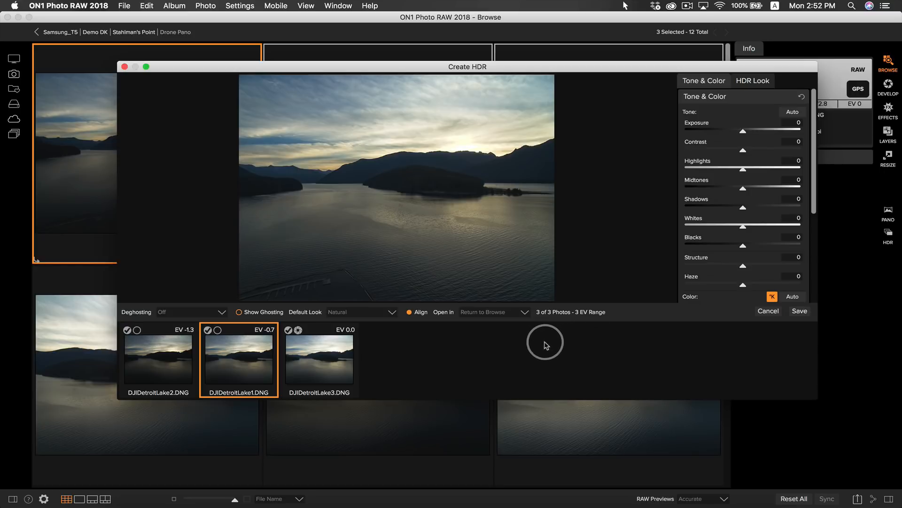
{"action": "mouse_move", "coordinate": [742, 118]}
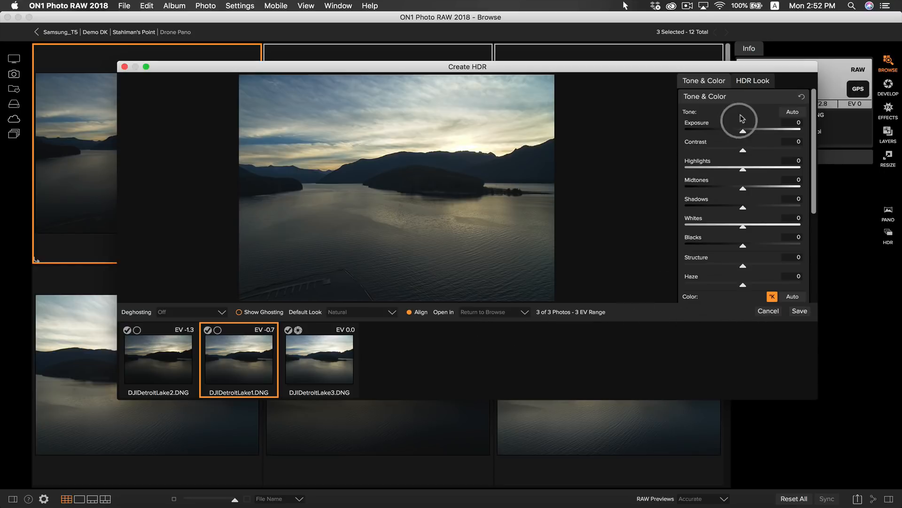
Review the HDR Look settings and save the merge as DJIDetroitLake1_HDR.onphoto.
{"action": "left_click", "coordinate": [752, 80]}
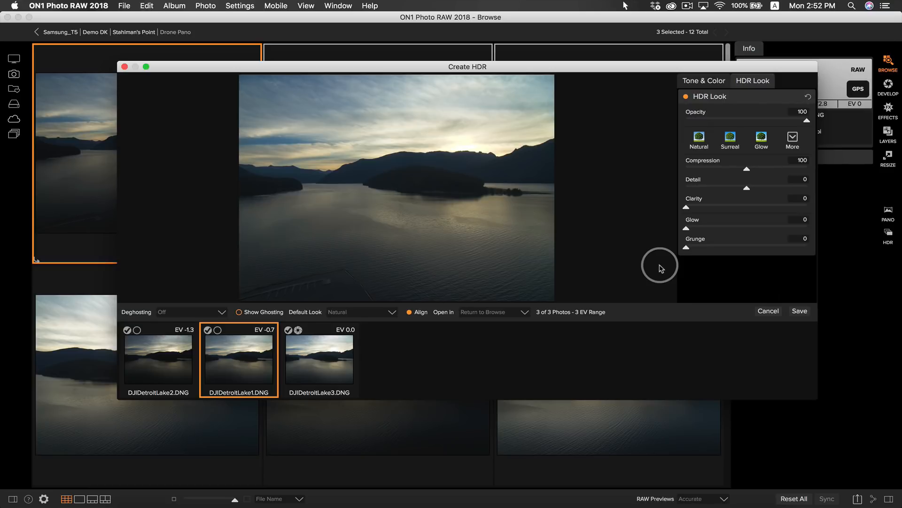
{"action": "mouse_move", "coordinate": [575, 364]}
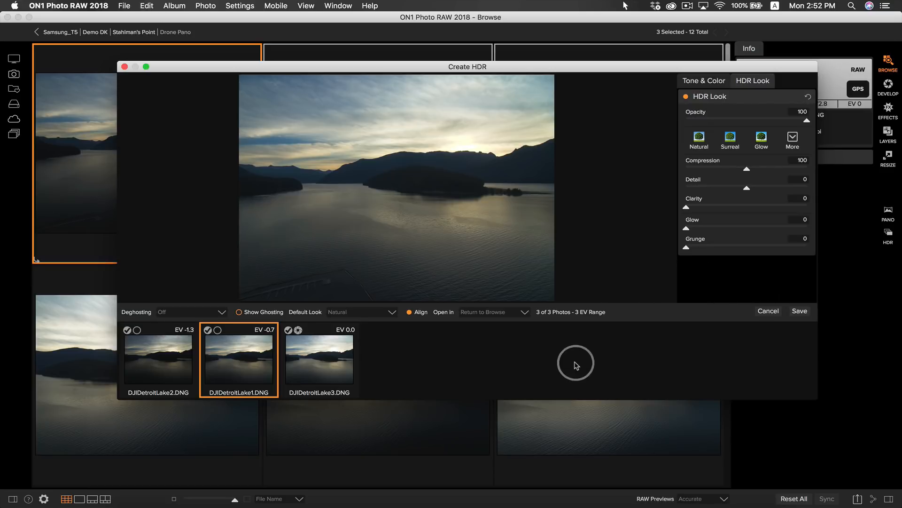
{"action": "mouse_move", "coordinate": [750, 338]}
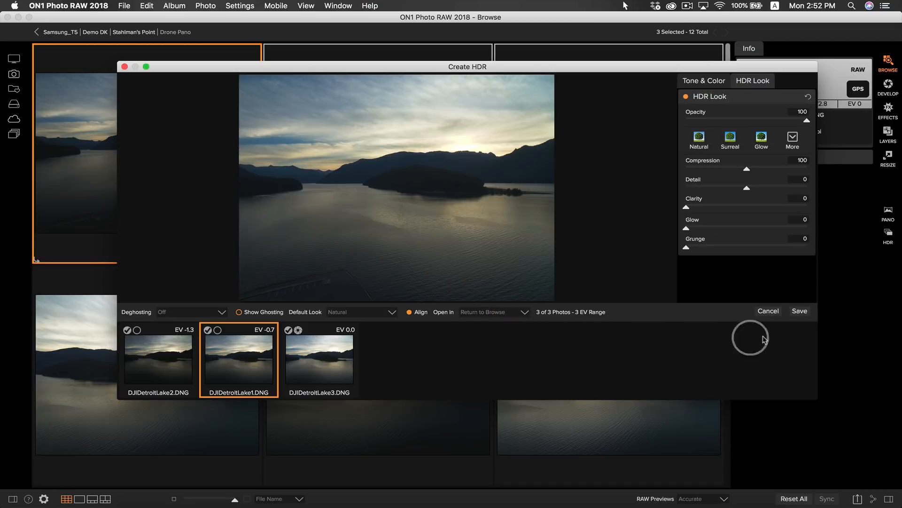
{"action": "left_click", "coordinate": [768, 311]}
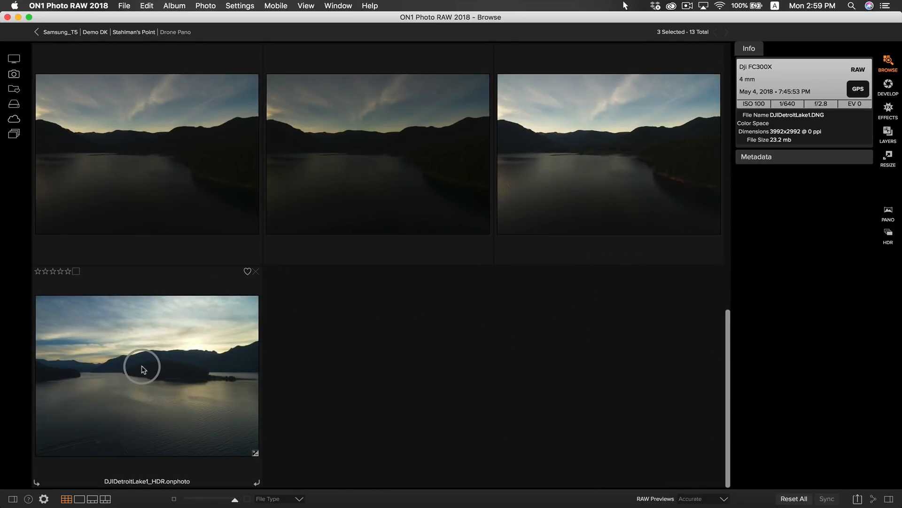
{"action": "mouse_move", "coordinate": [365, 374]}
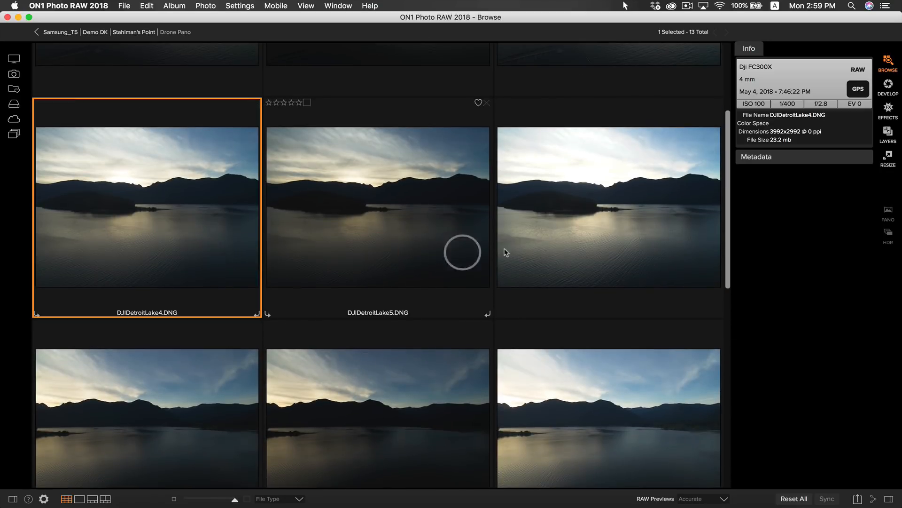
Select DJIDetroitLake4–6, merge them to HDR with HDR Look checked, save, and move to the next bracket.
{"action": "left_click", "coordinate": [608, 207]}
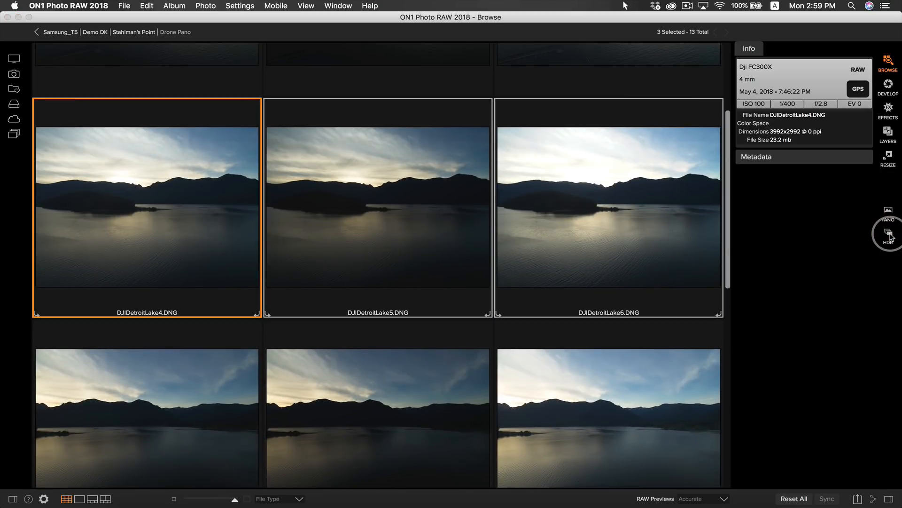
{"action": "left_click", "coordinate": [888, 233]}
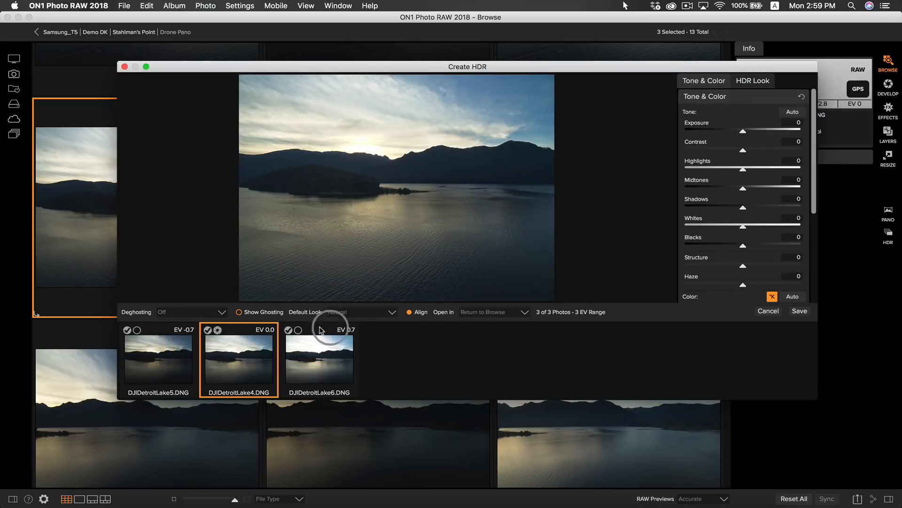
{"action": "left_click", "coordinate": [752, 81]}
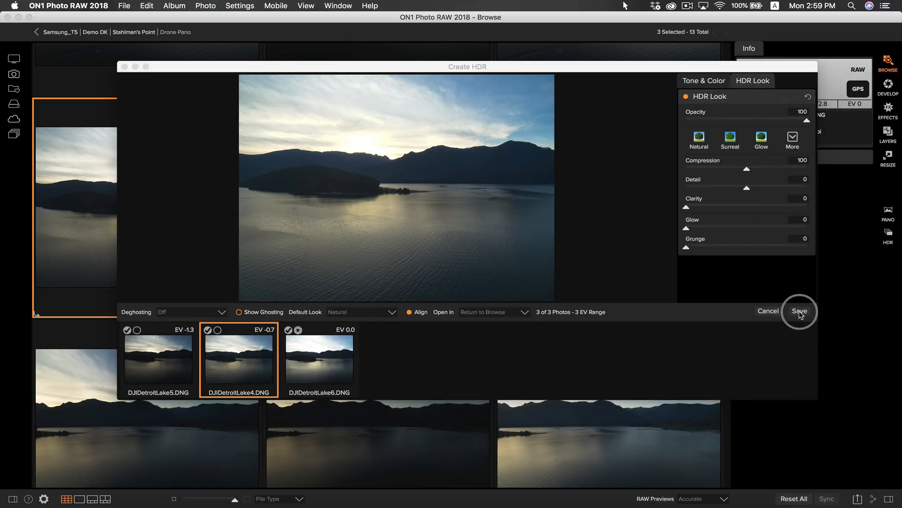
{"action": "left_click", "coordinate": [799, 311]}
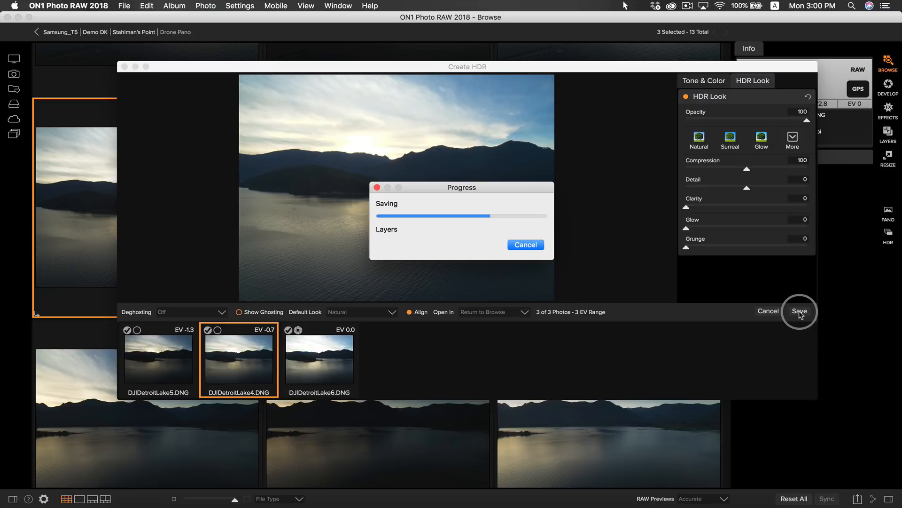
{"action": "left_click", "coordinate": [799, 311]}
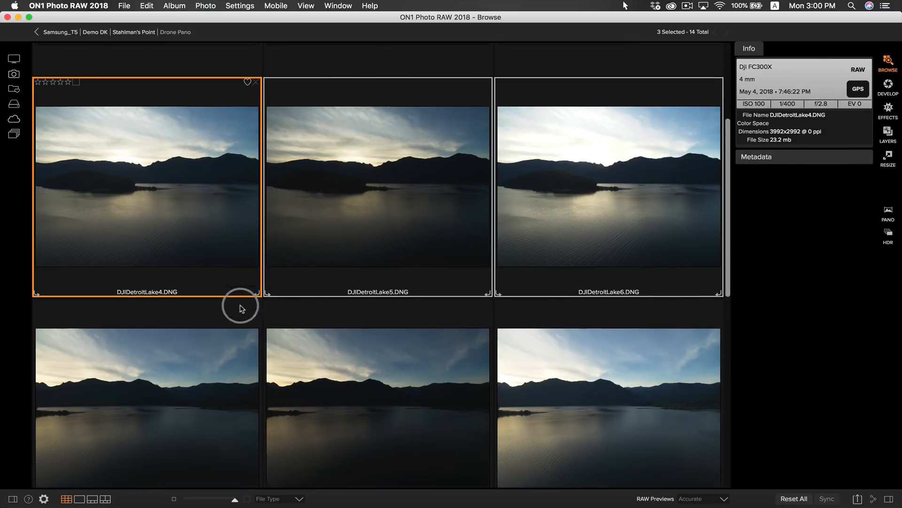
{"action": "scroll", "scroll_direction": "down", "scroll_amount": 3}
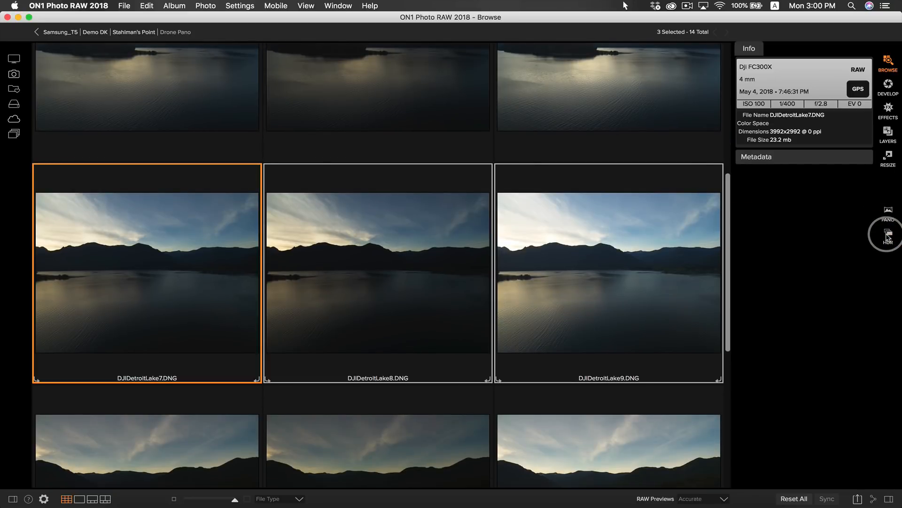
Merge the Lake7–9 bracket to HDR, check HDR Look, and save it as a new photo.
{"action": "left_click", "coordinate": [888, 235]}
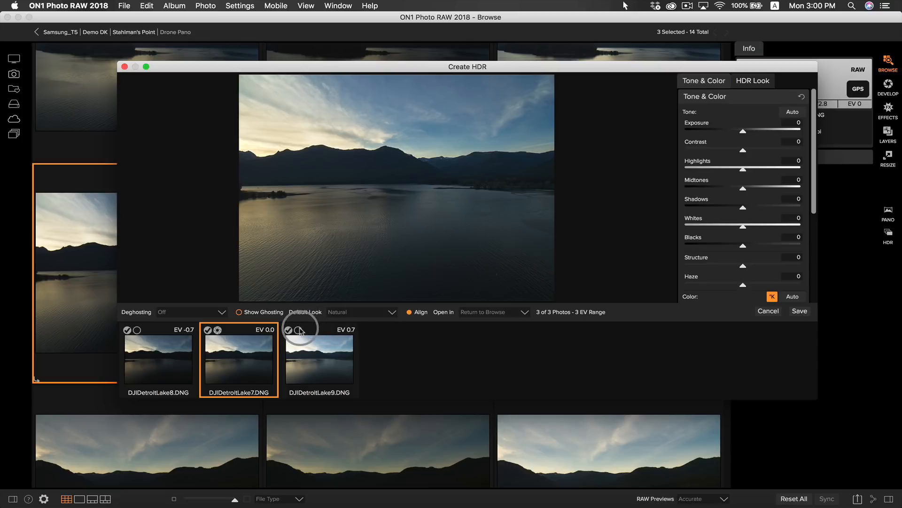
{"action": "left_click", "coordinate": [752, 81]}
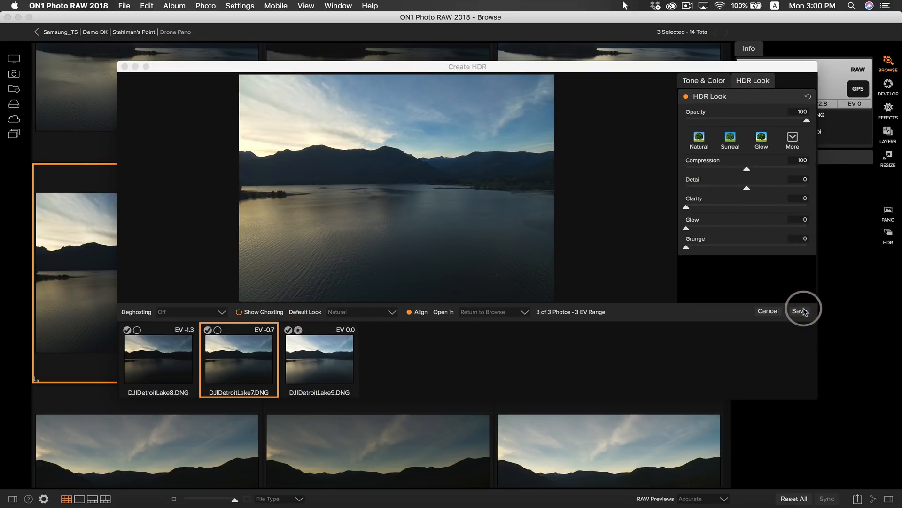
{"action": "left_click", "coordinate": [799, 312]}
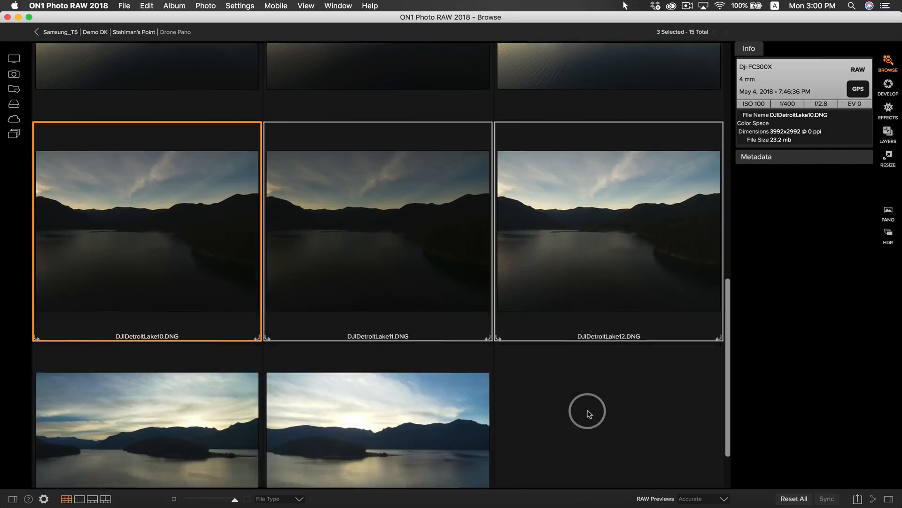
Merge and save the Lake10–12 bracket as a fourth HDR, then pick DJIDetroitLake1_HDR.
{"action": "left_click", "coordinate": [888, 236]}
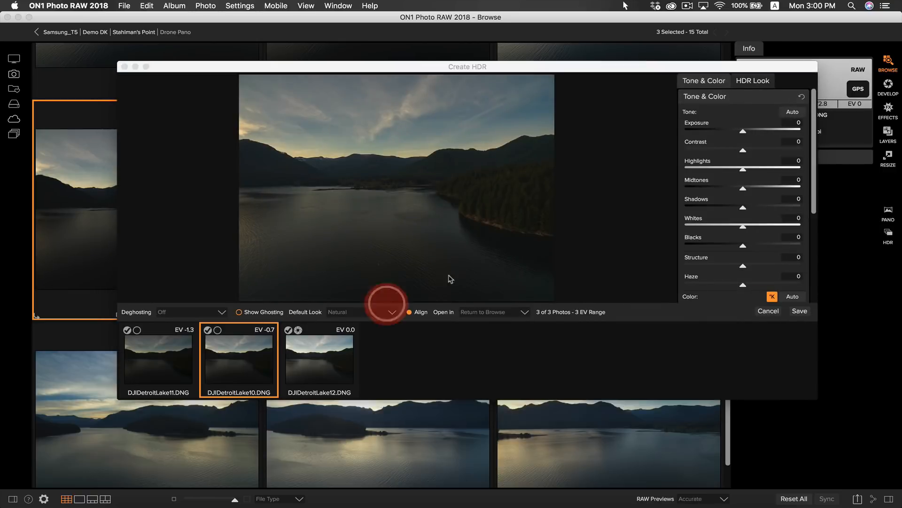
{"action": "left_click", "coordinate": [798, 311]}
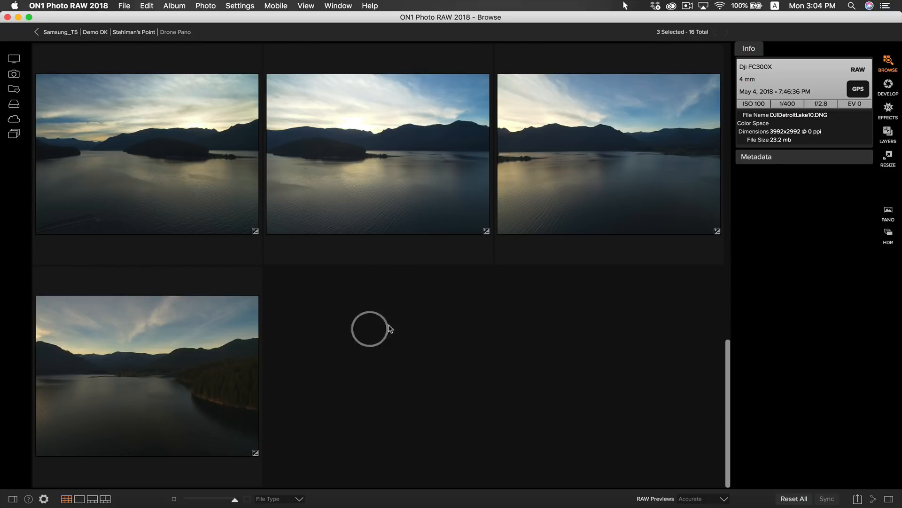
{"action": "left_click", "coordinate": [147, 152]}
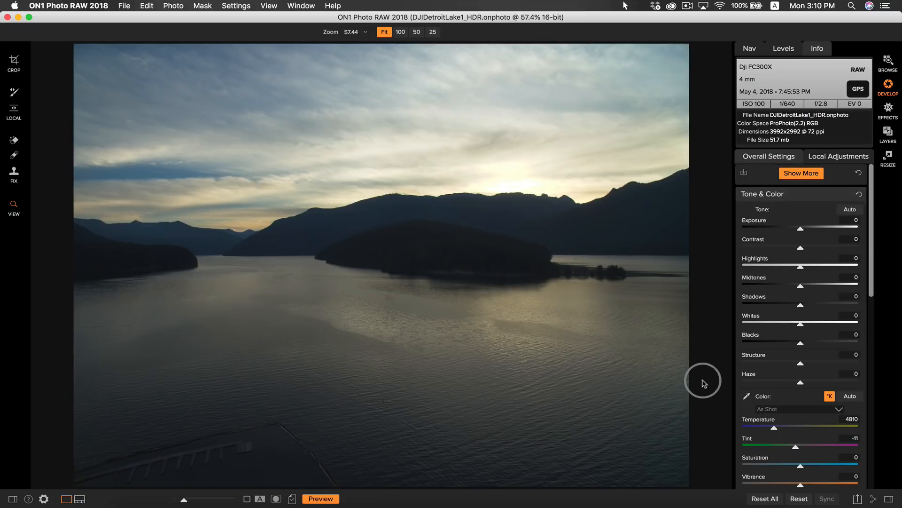
{"action": "mouse_move", "coordinate": [789, 247]}
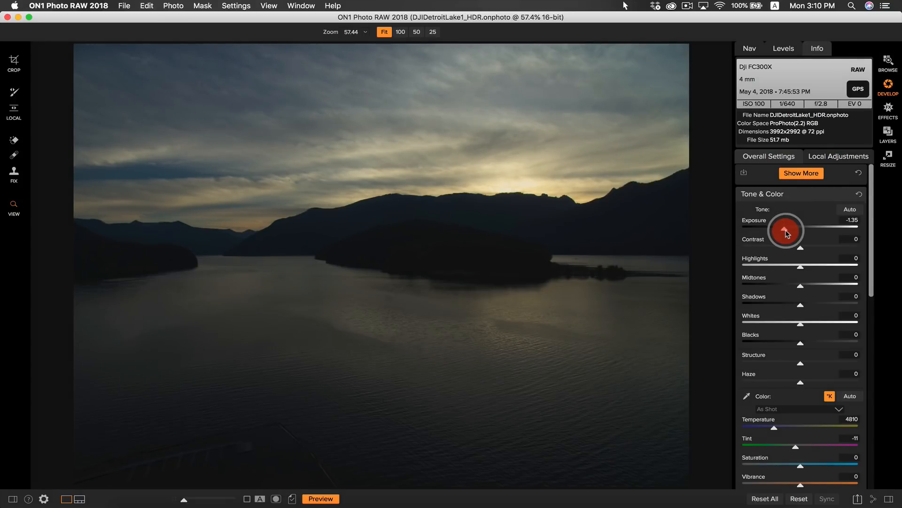
{"action": "mouse_move", "coordinate": [755, 270]}
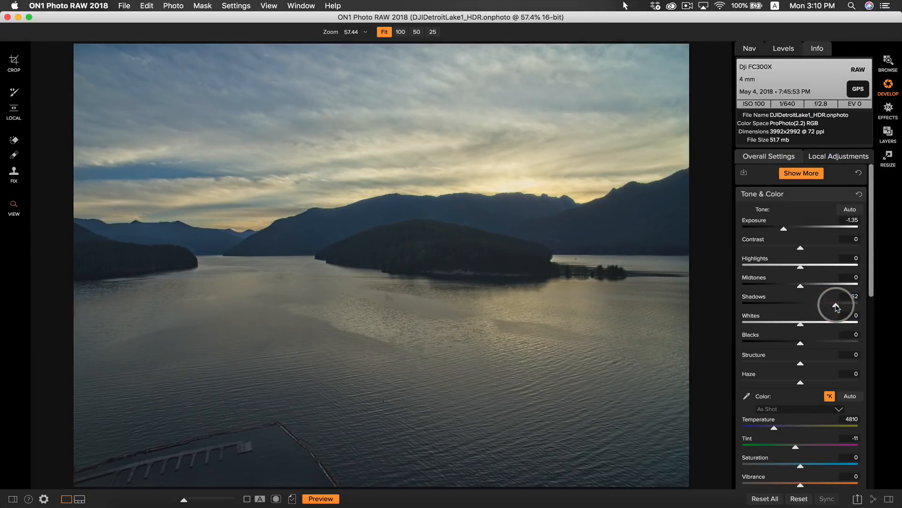
{"action": "mouse_move", "coordinate": [404, 401]}
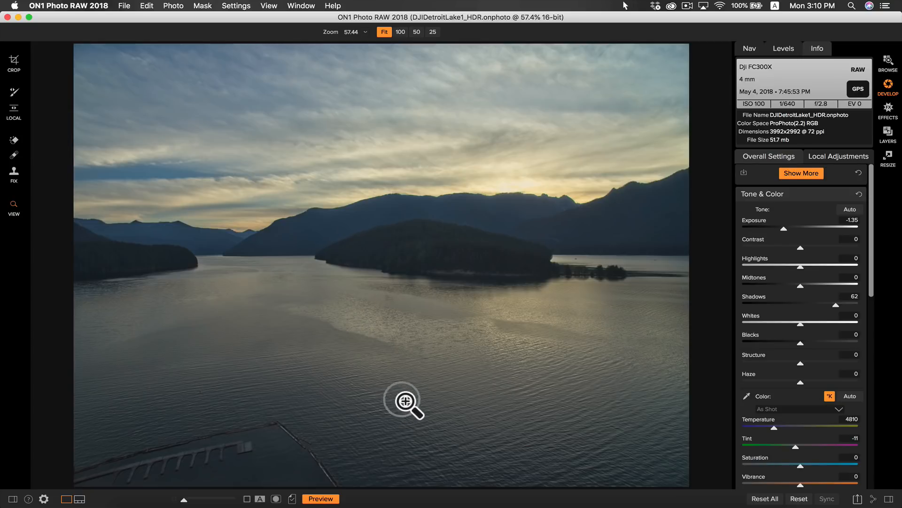
{"action": "mouse_move", "coordinate": [799, 247]}
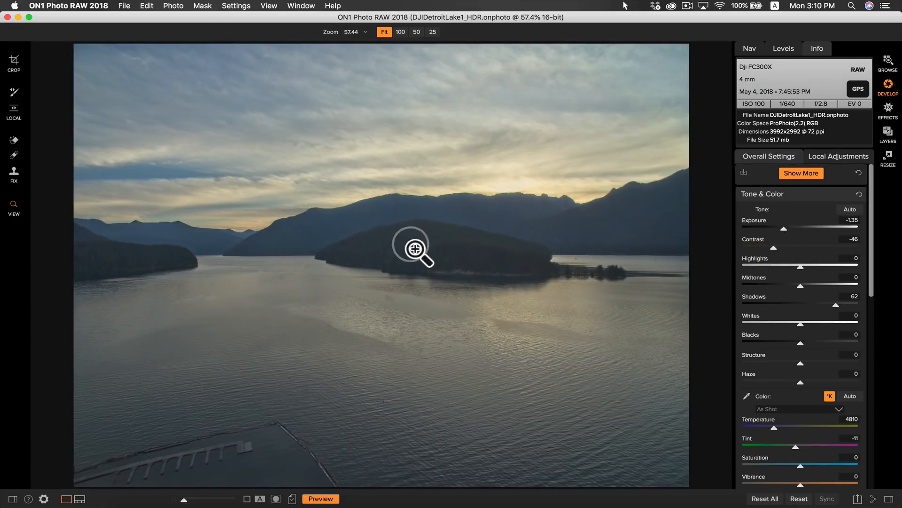
{"action": "mouse_move", "coordinate": [499, 399]}
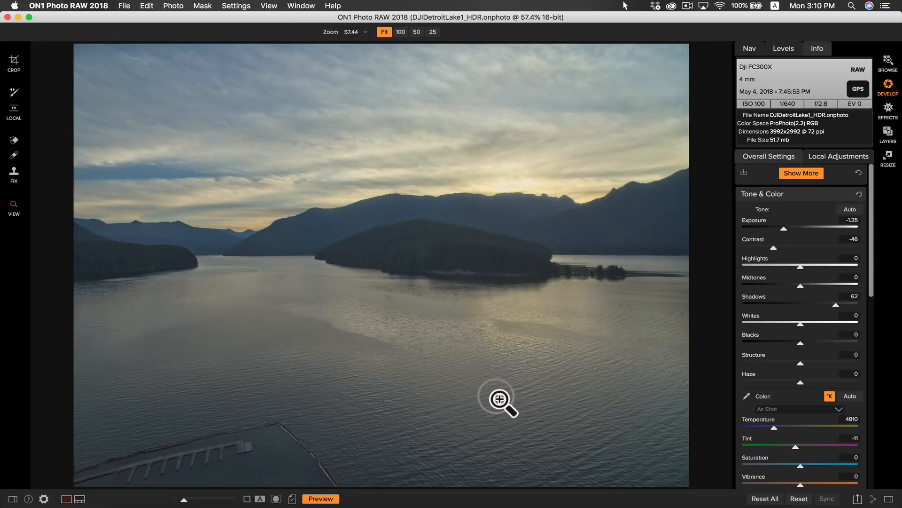
{"action": "mouse_move", "coordinate": [543, 380]}
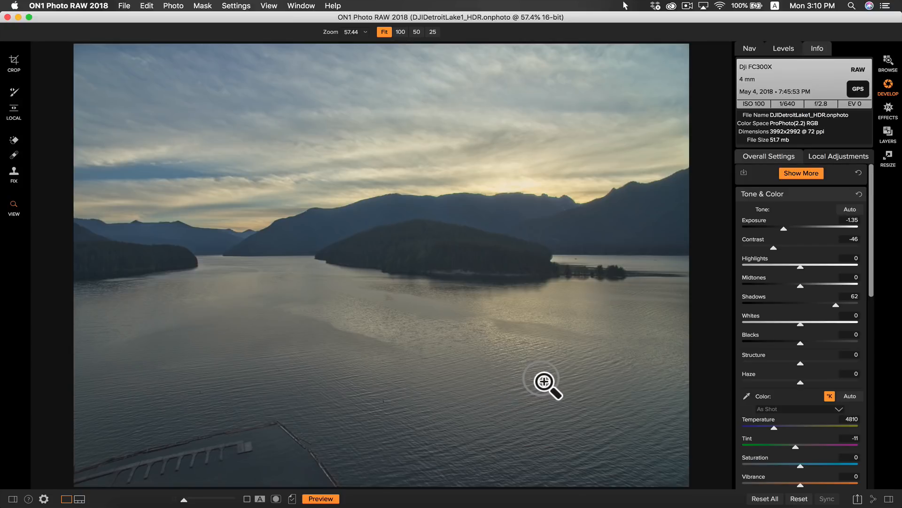
{"action": "mouse_move", "coordinate": [806, 374]}
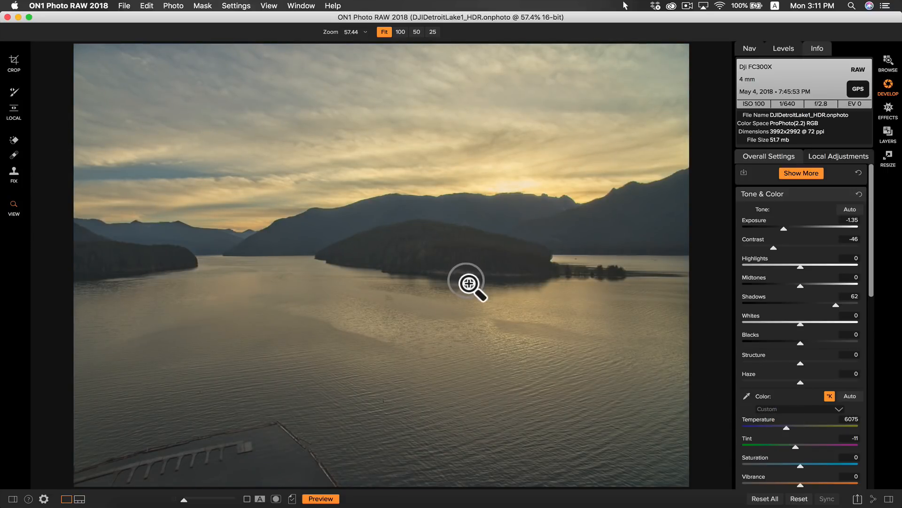
{"action": "mouse_move", "coordinate": [532, 386]}
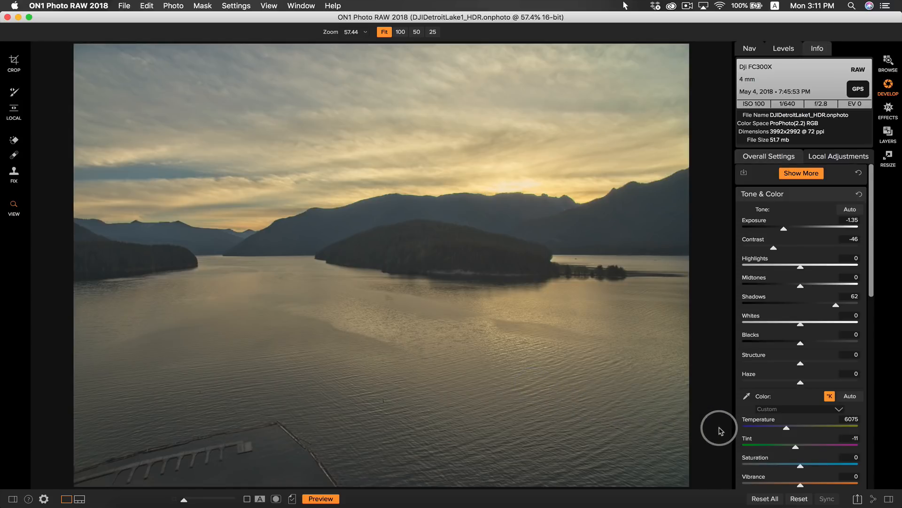
{"action": "mouse_move", "coordinate": [694, 424]}
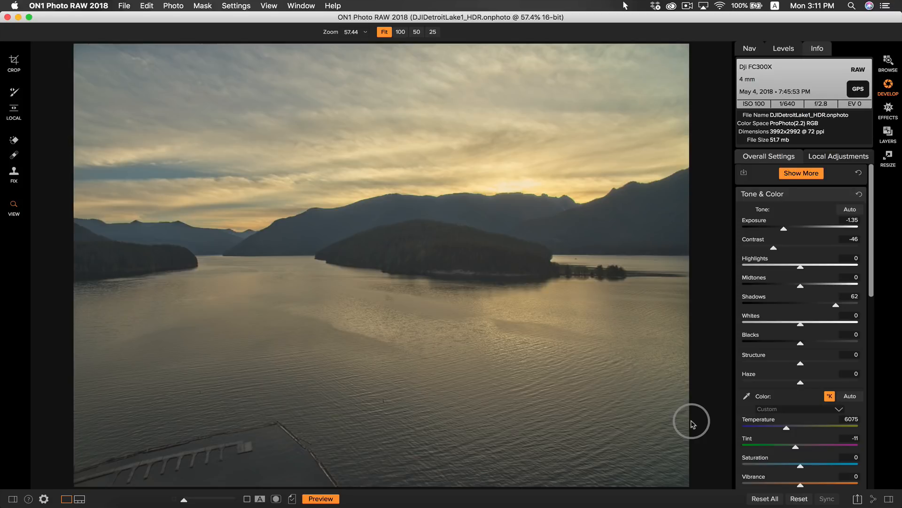
{"action": "mouse_move", "coordinate": [690, 421]}
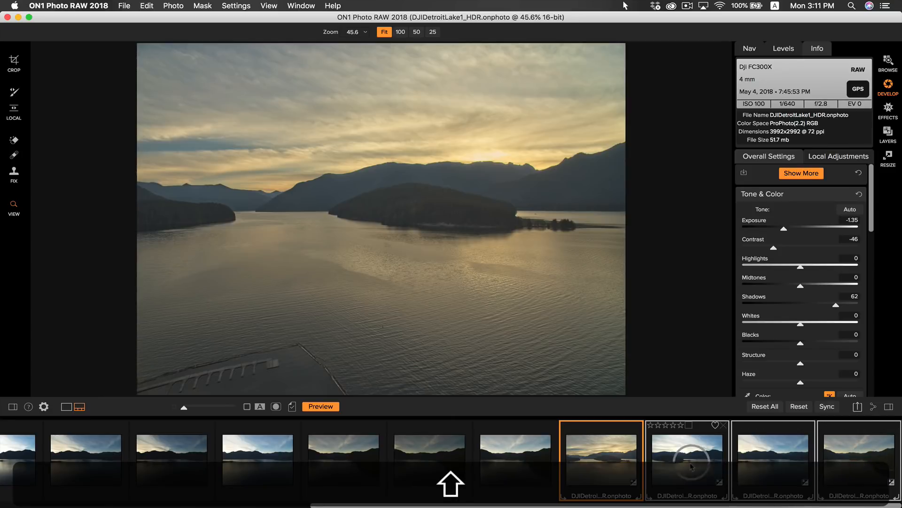
Shift-select the four HDR lake merges in the filmstrip and switch to Browse with them.
{"action": "left_click", "coordinate": [827, 406]}
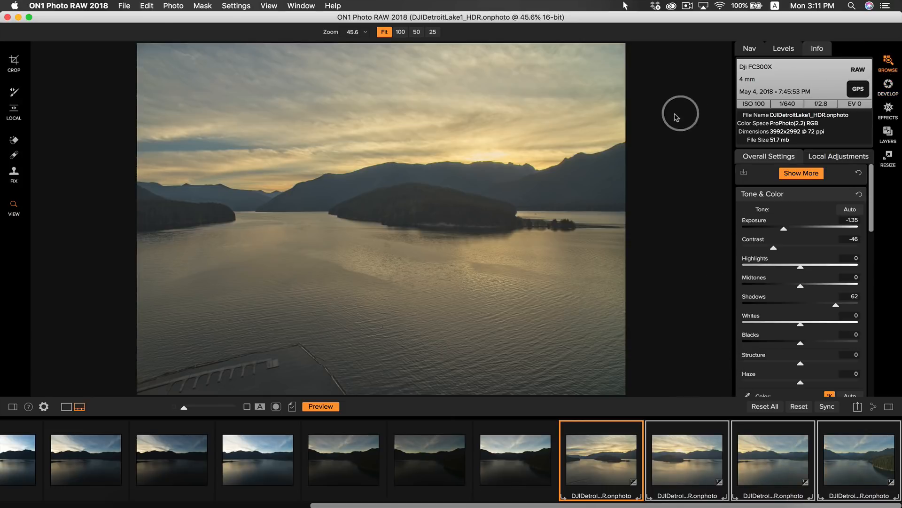
{"action": "left_click", "coordinate": [887, 62]}
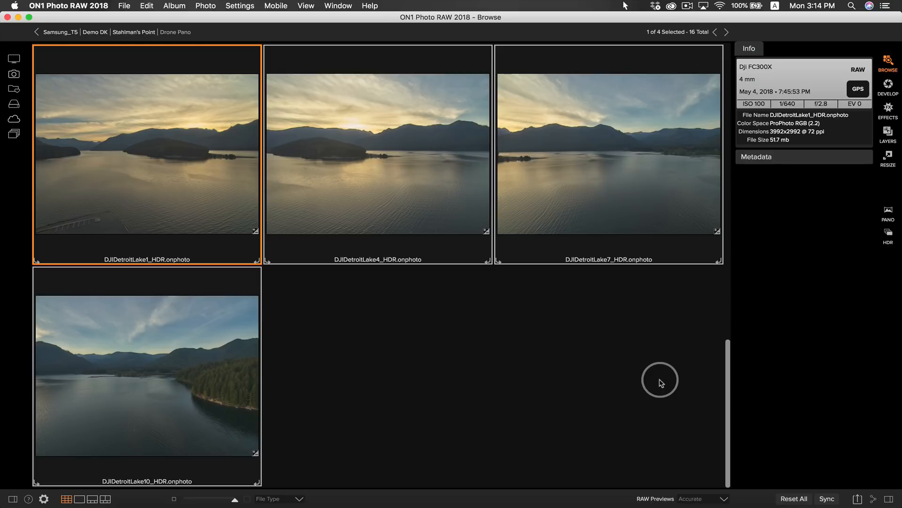
{"action": "mouse_move", "coordinate": [874, 195]}
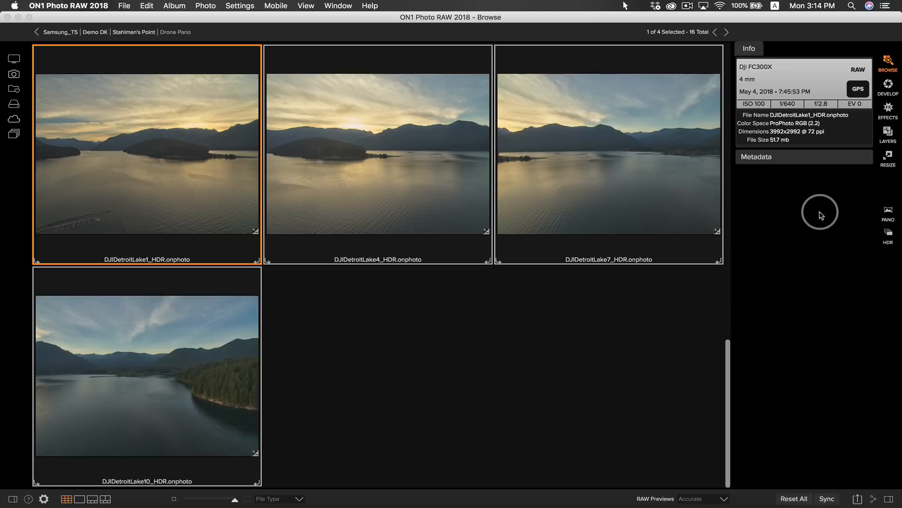
Launch Pano on the four HDR merges to open the Create Panorama window.
{"action": "left_click", "coordinate": [887, 213]}
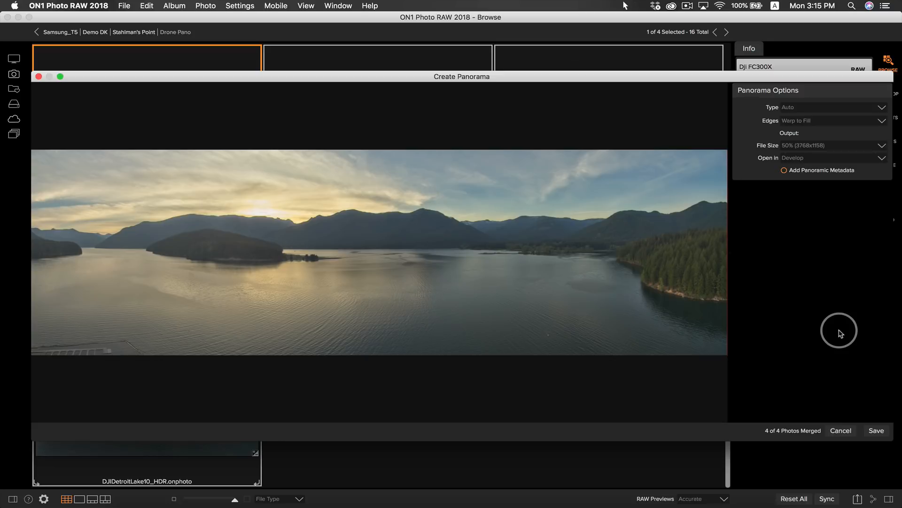
{"action": "mouse_move", "coordinate": [824, 295]}
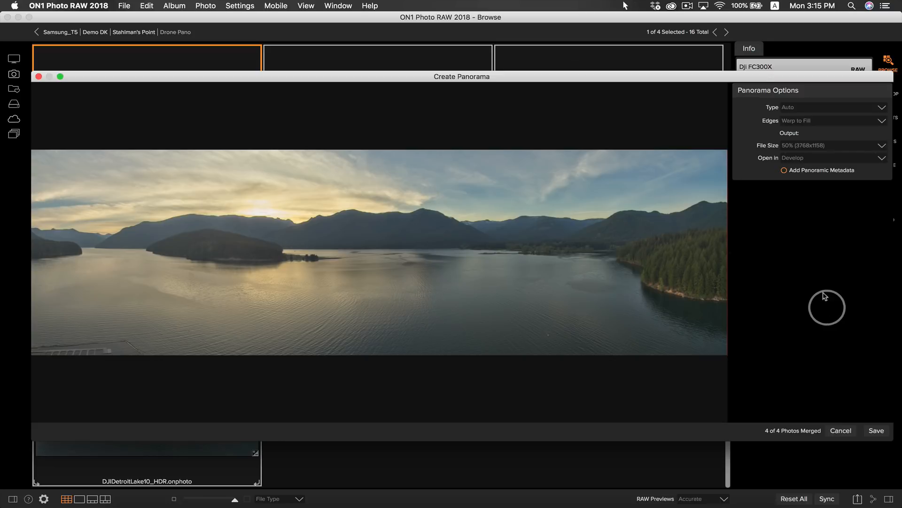
{"action": "mouse_move", "coordinate": [786, 107]}
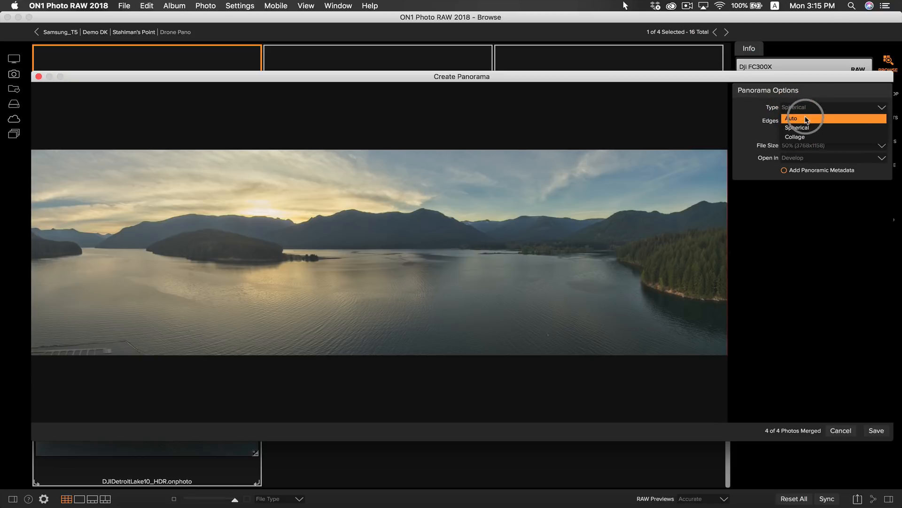
Keep Type Auto, Edges Warp to Fill and Open in Develop, then save the 3770x1162 panorama PSD.
{"action": "left_click", "coordinate": [791, 119]}
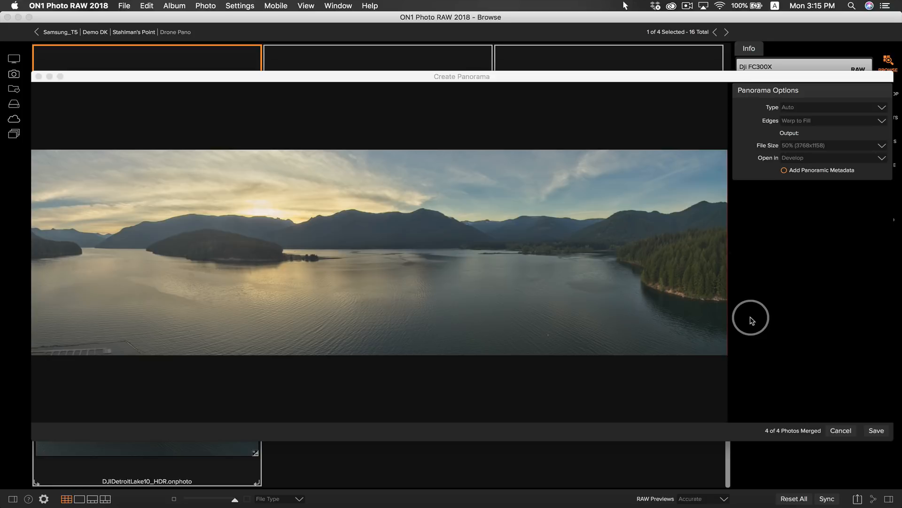
{"action": "left_click", "coordinate": [876, 430]}
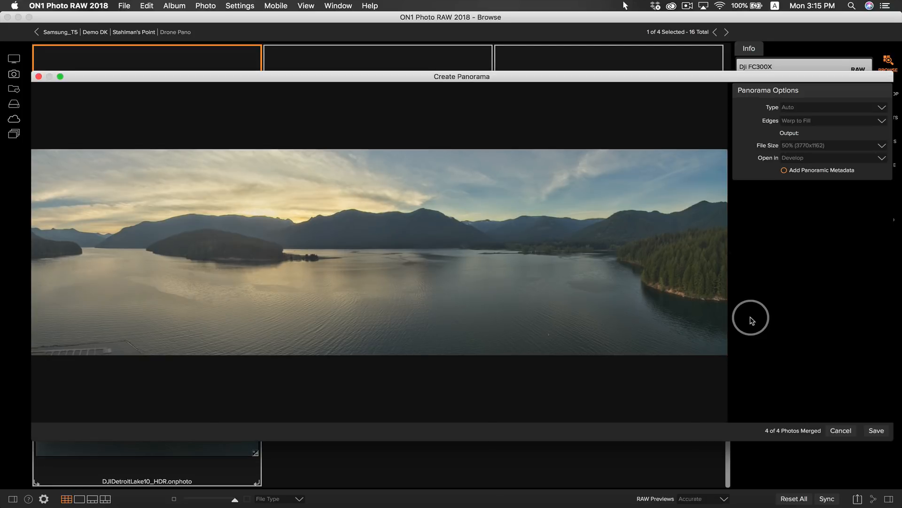
{"action": "mouse_move", "coordinate": [773, 281]}
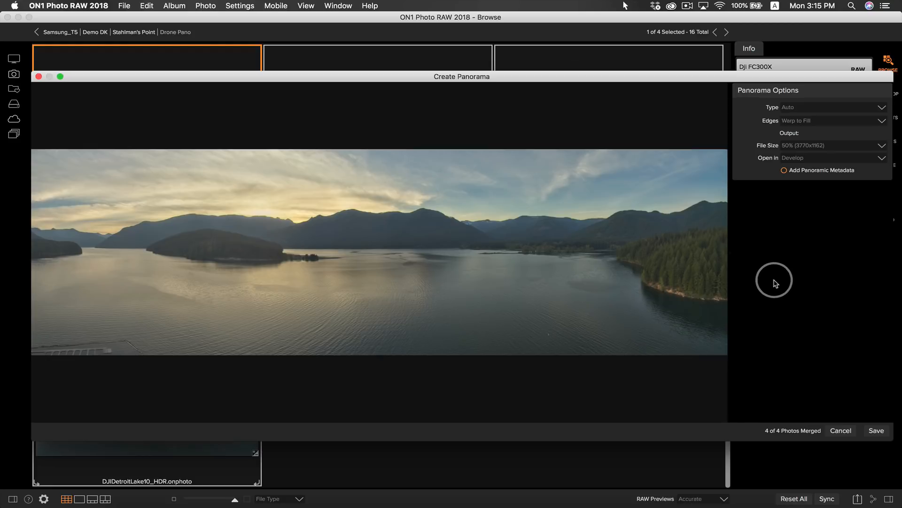
{"action": "mouse_move", "coordinate": [784, 280]}
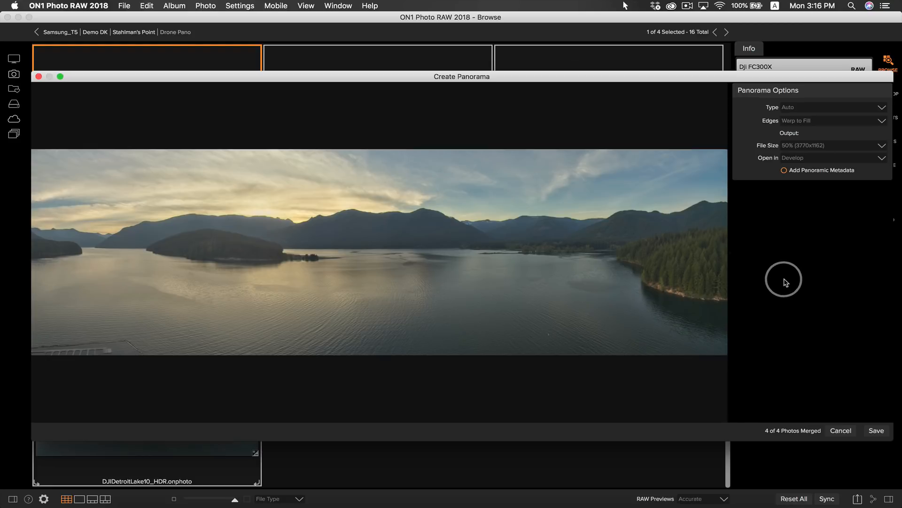
{"action": "left_click", "coordinate": [881, 120]}
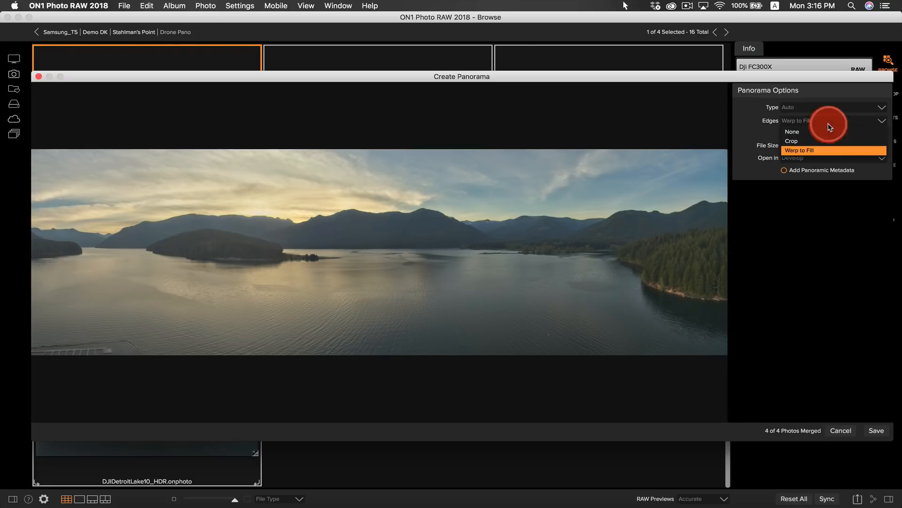
{"action": "mouse_move", "coordinate": [815, 151]}
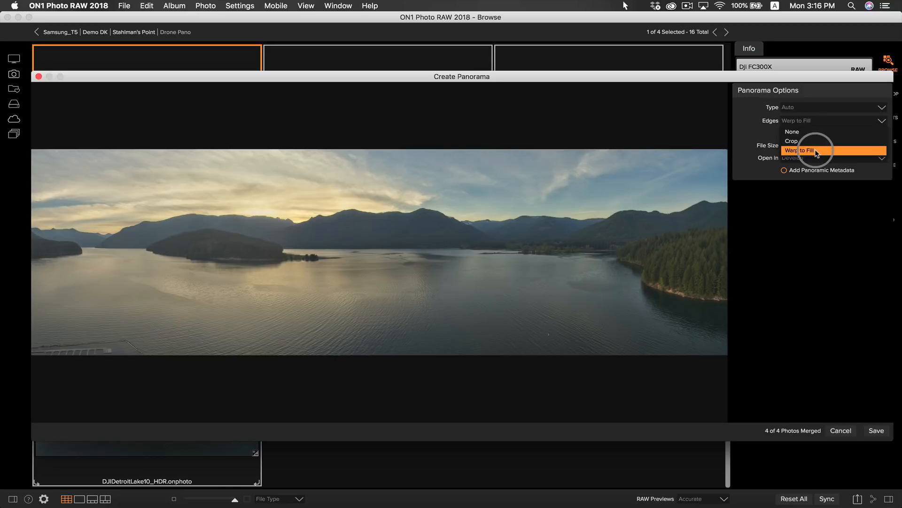
{"action": "mouse_move", "coordinate": [809, 141]}
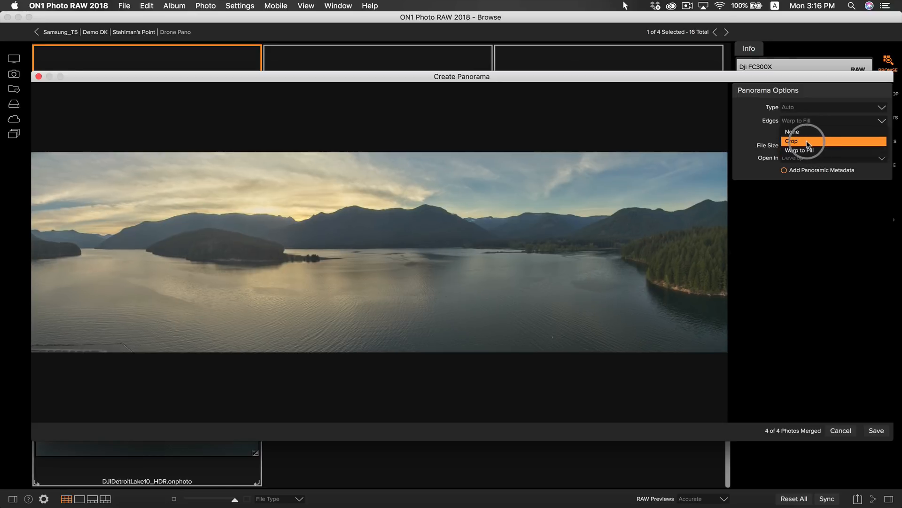
{"action": "mouse_move", "coordinate": [808, 150]}
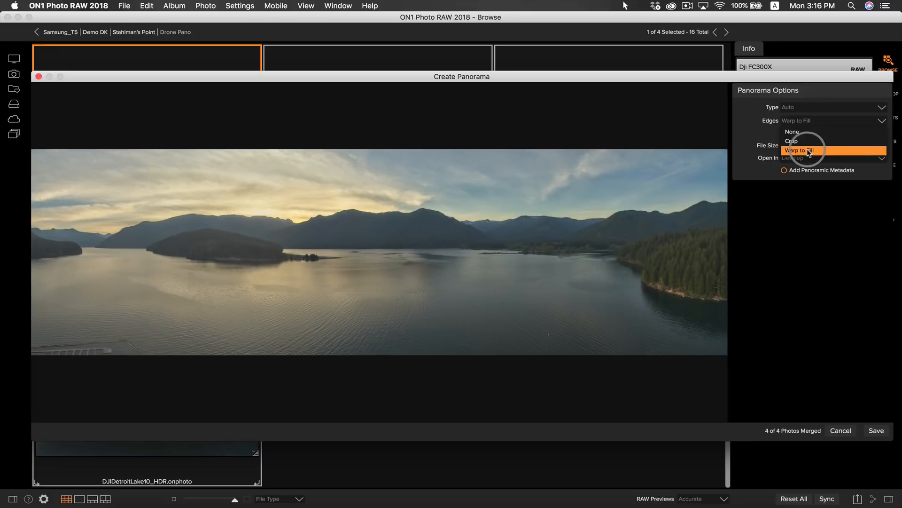
{"action": "left_click", "coordinate": [798, 151]}
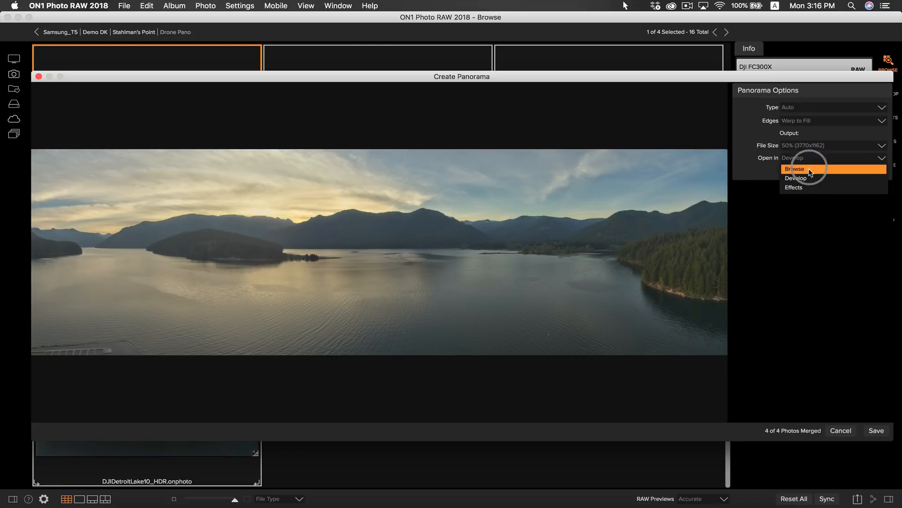
{"action": "left_click", "coordinate": [797, 177]}
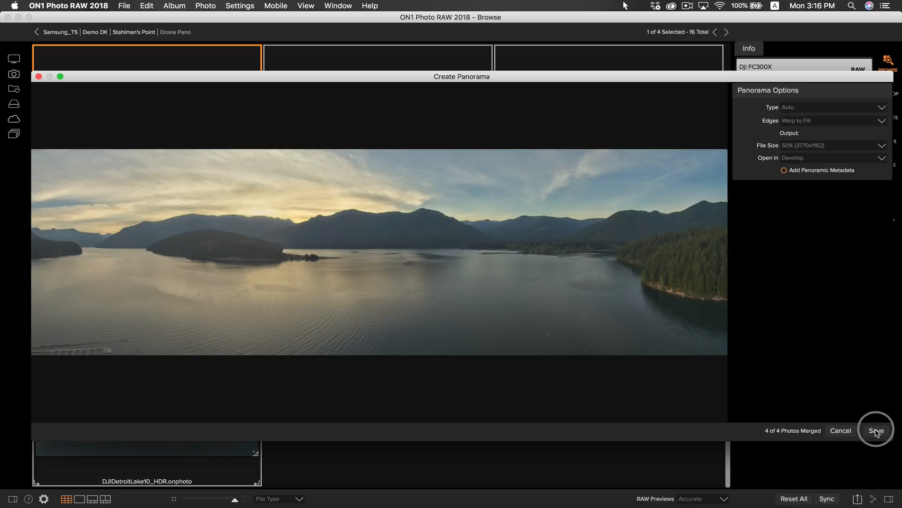
{"action": "left_click", "coordinate": [875, 429]}
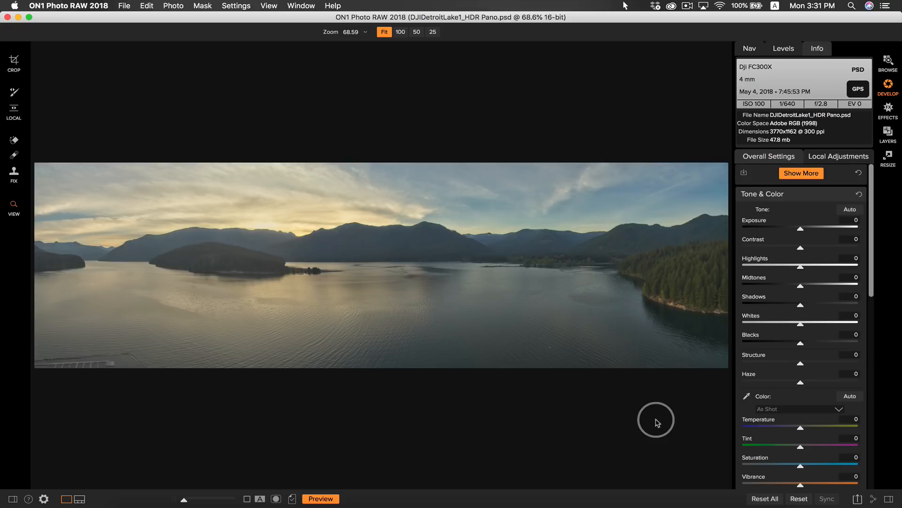
{"action": "mouse_move", "coordinate": [115, 368]}
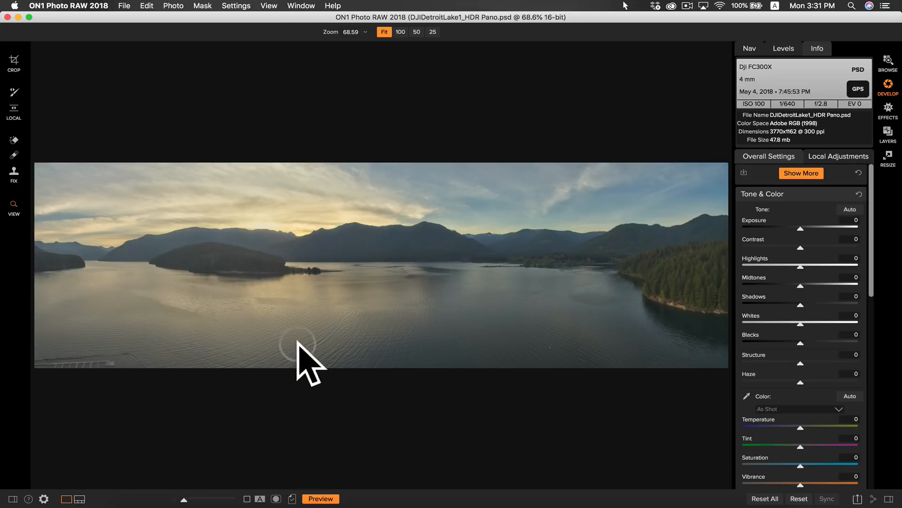
{"action": "mouse_move", "coordinate": [552, 366]}
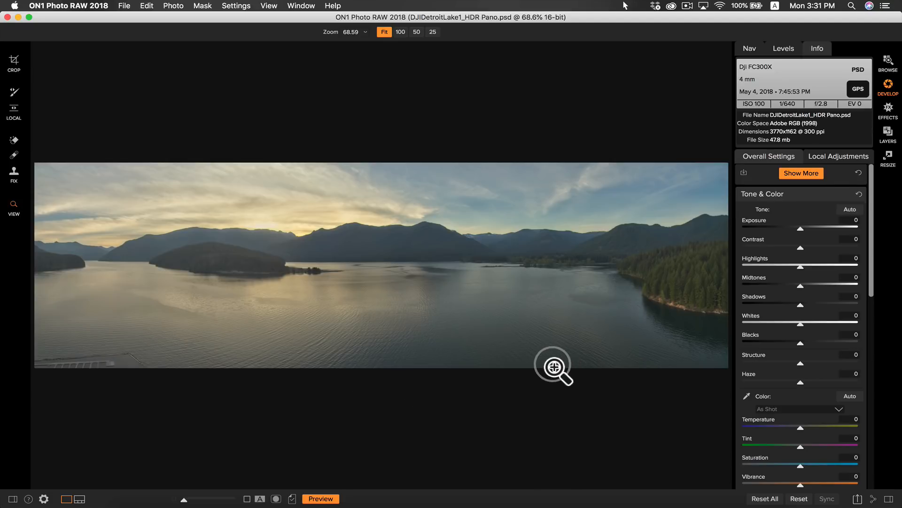
{"action": "left_click", "coordinate": [13, 60]}
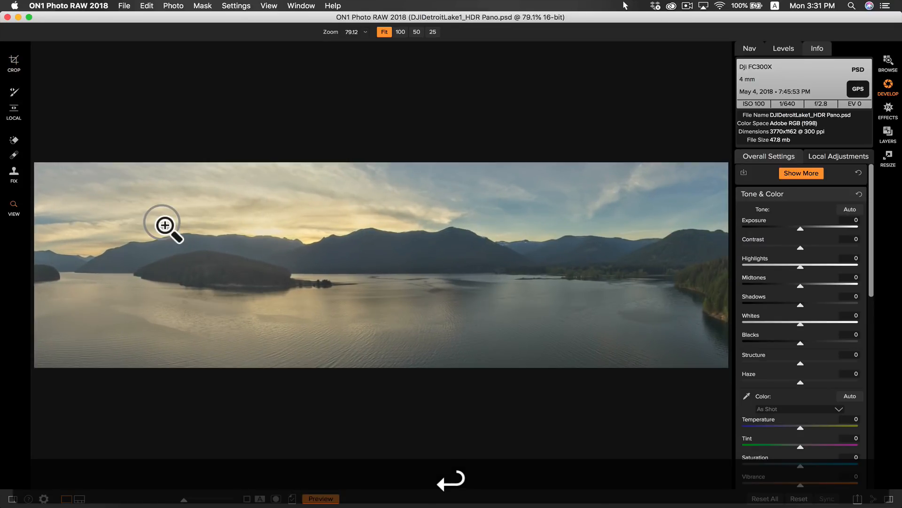
{"action": "mouse_move", "coordinate": [727, 224]}
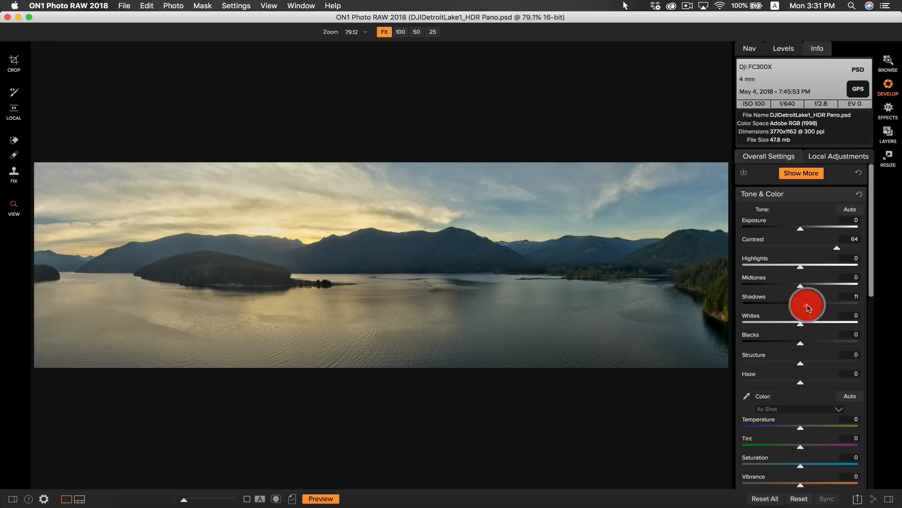
{"action": "mouse_move", "coordinate": [464, 416]}
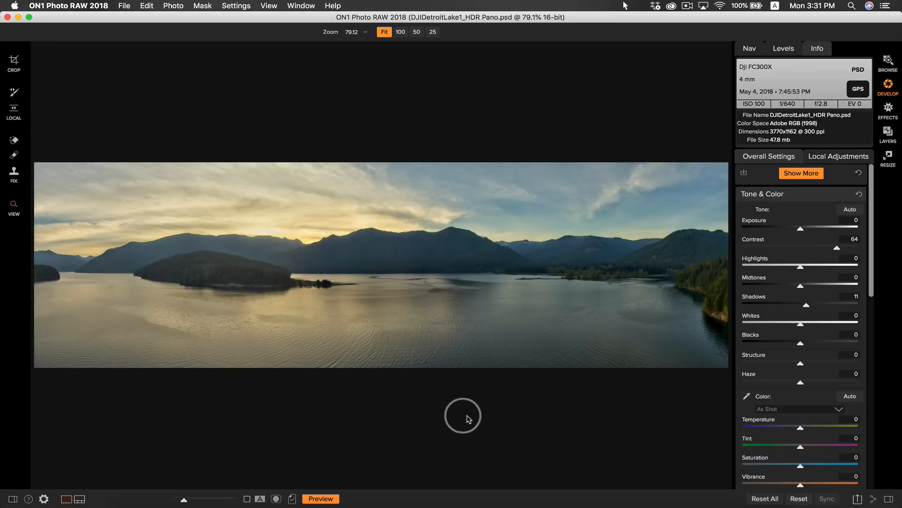
{"action": "mouse_move", "coordinate": [737, 250]}
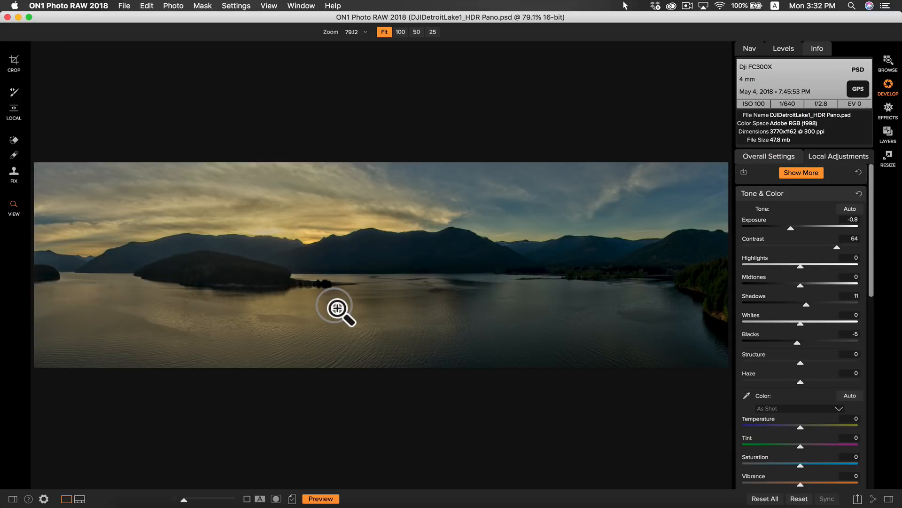
{"action": "mouse_move", "coordinate": [209, 296]}
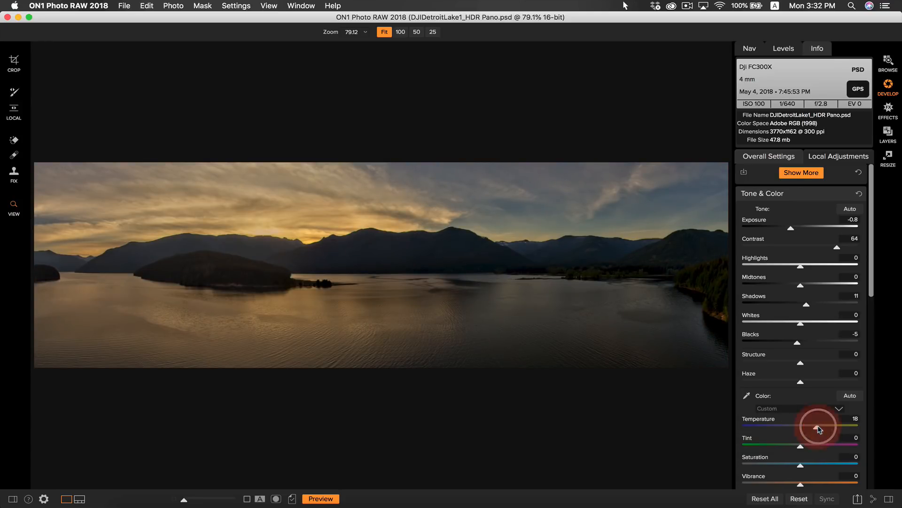
{"action": "mouse_move", "coordinate": [296, 304]}
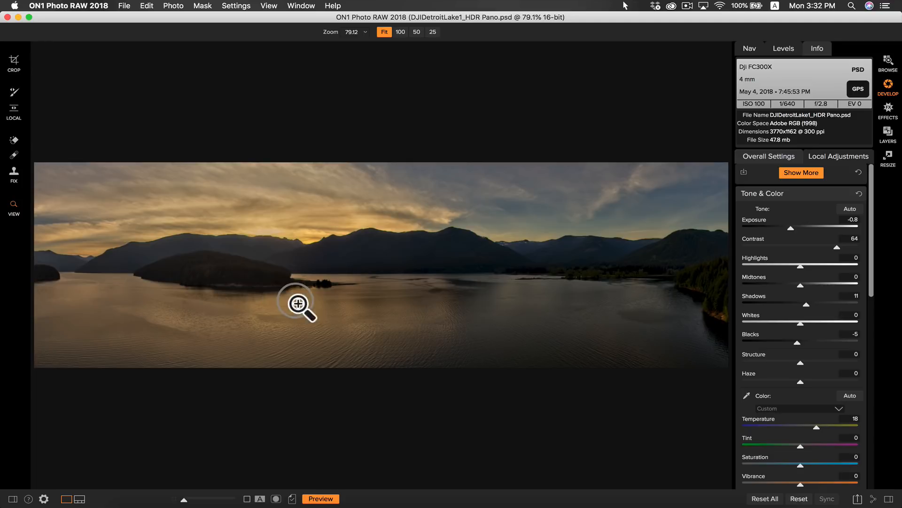
Warm the panorama: contrast 64, shadows 11, exposure -0.8, blacks -5, temperature 18.
{"action": "left_click", "coordinate": [320, 499]}
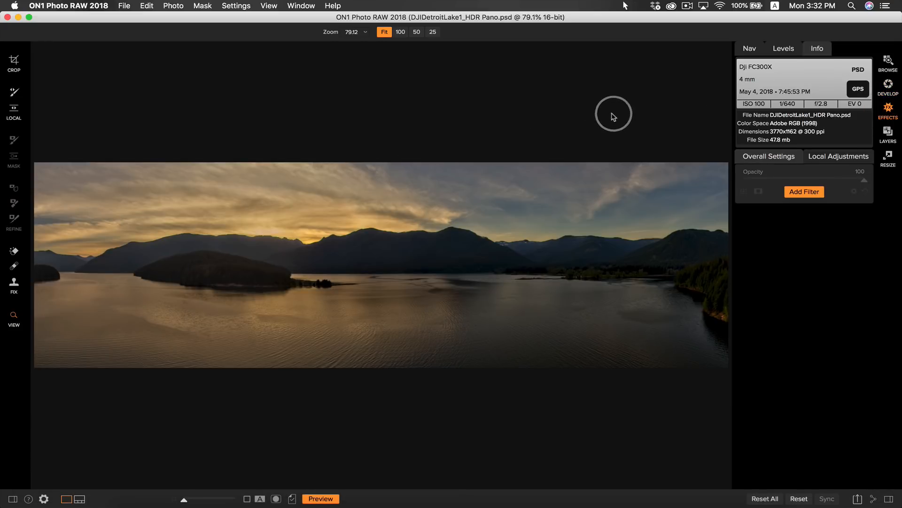
{"action": "mouse_move", "coordinate": [611, 118]}
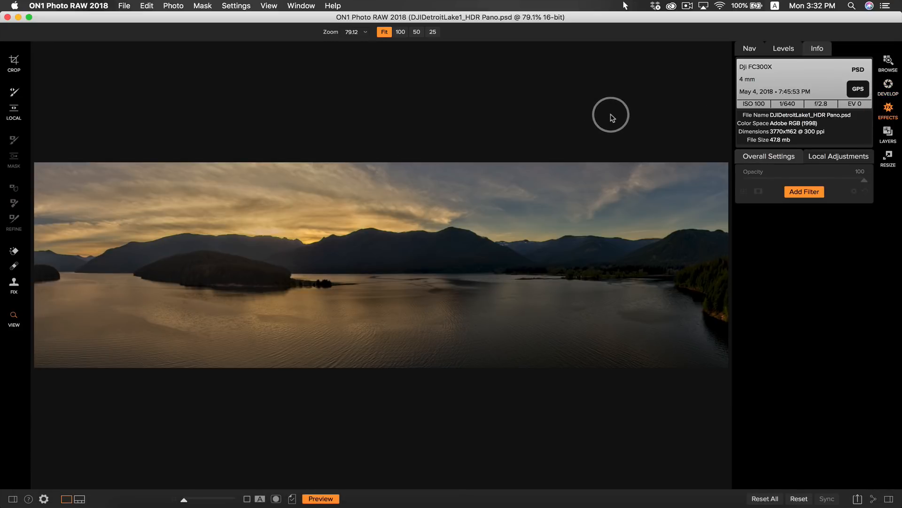
{"action": "mouse_move", "coordinate": [356, 281]}
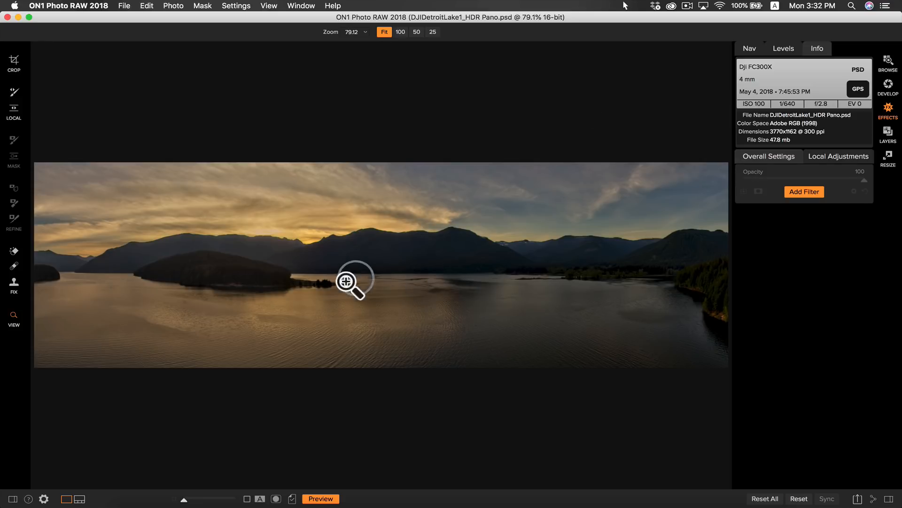
{"action": "mouse_move", "coordinate": [400, 265]}
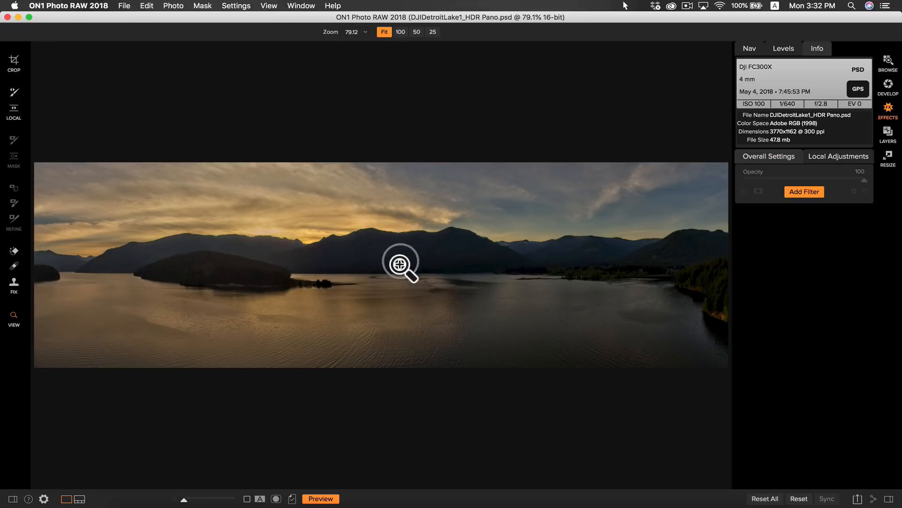
{"action": "mouse_move", "coordinate": [792, 244]}
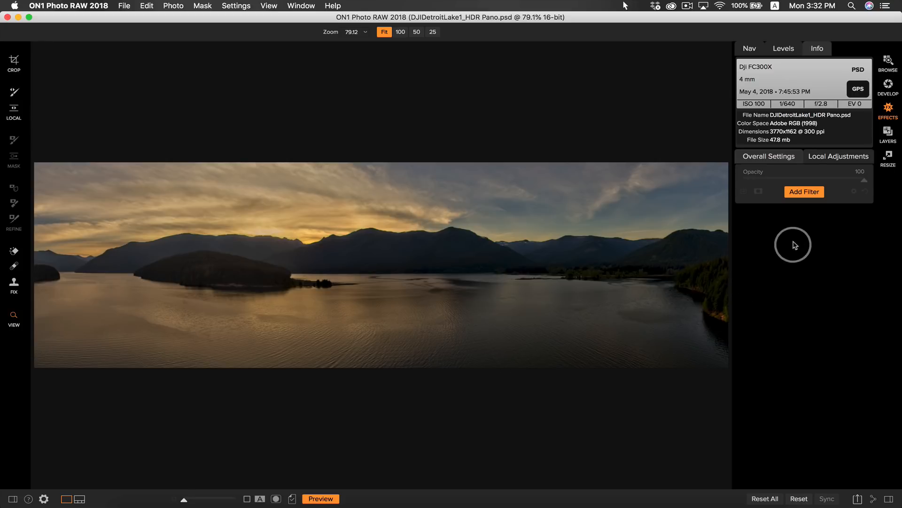
Add a Dynamic Contrast filter and give it an inverted mask hiding the effect everywhere.
{"action": "left_click", "coordinate": [804, 192]}
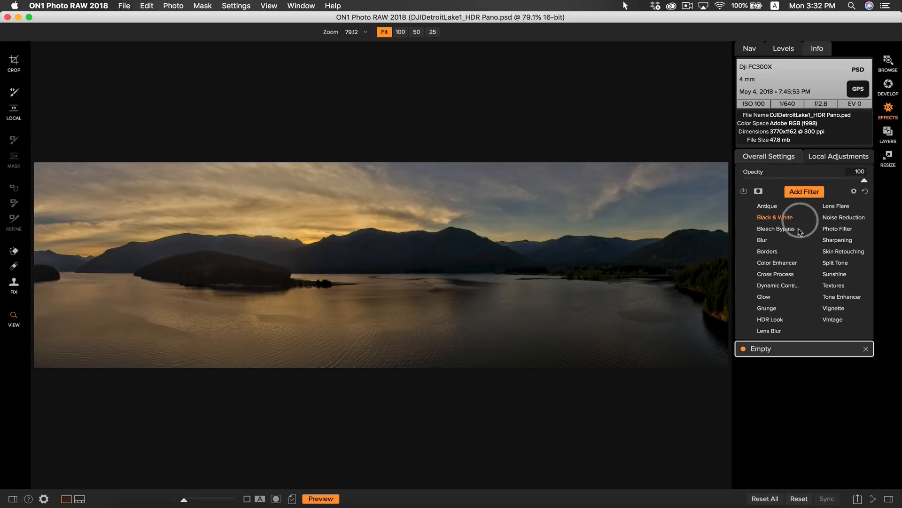
{"action": "left_click", "coordinate": [778, 285]}
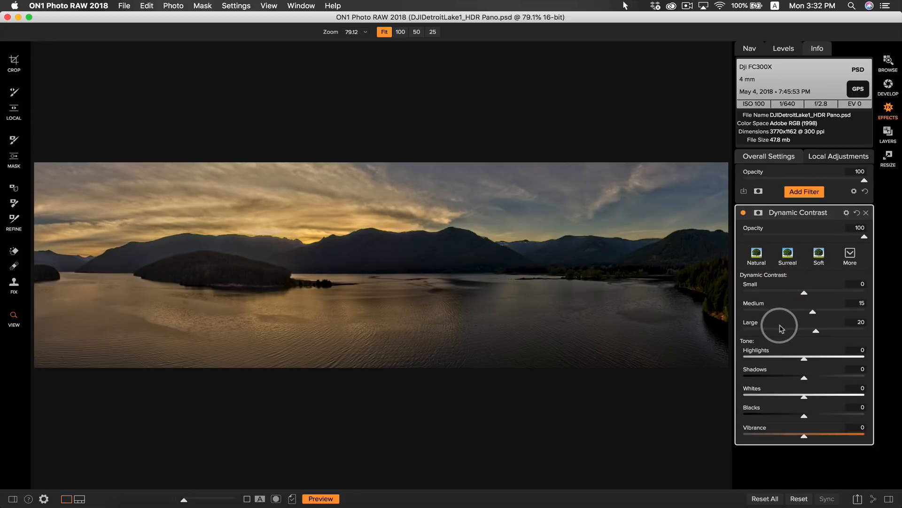
{"action": "mouse_move", "coordinate": [371, 301]}
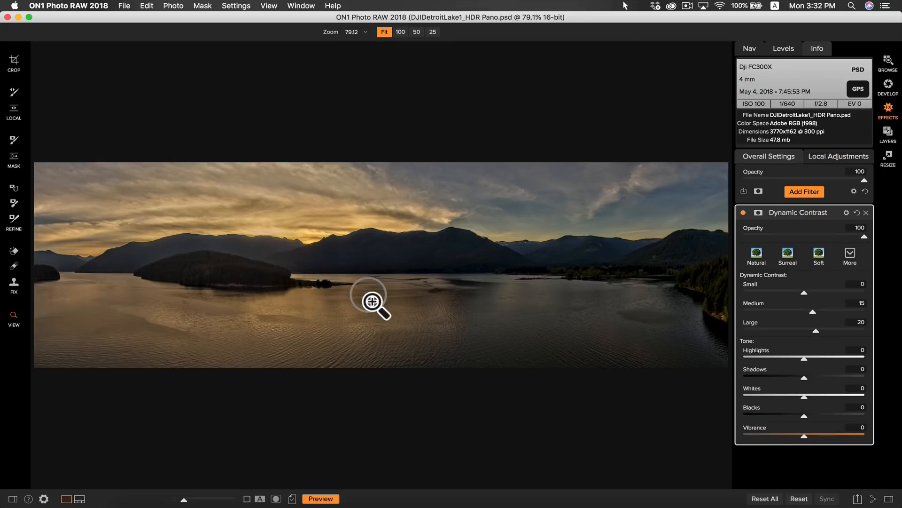
{"action": "mouse_move", "coordinate": [241, 287]}
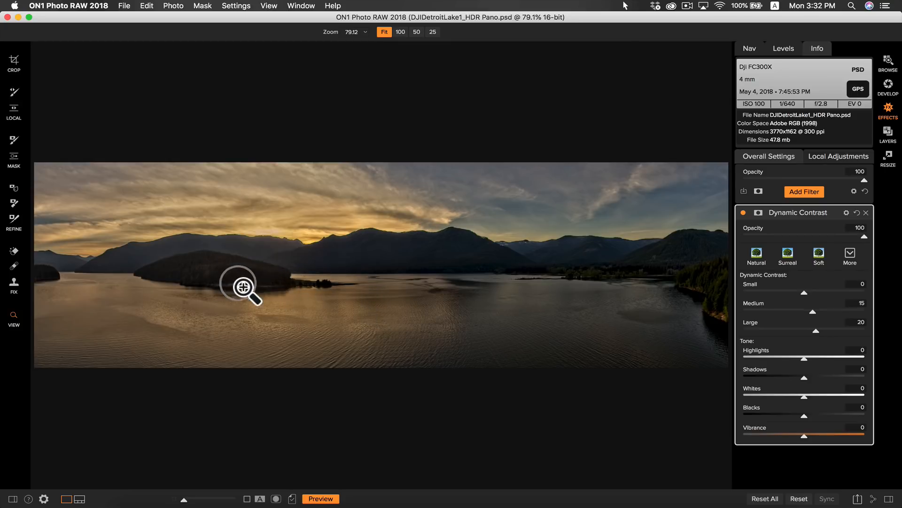
{"action": "mouse_move", "coordinate": [552, 315]}
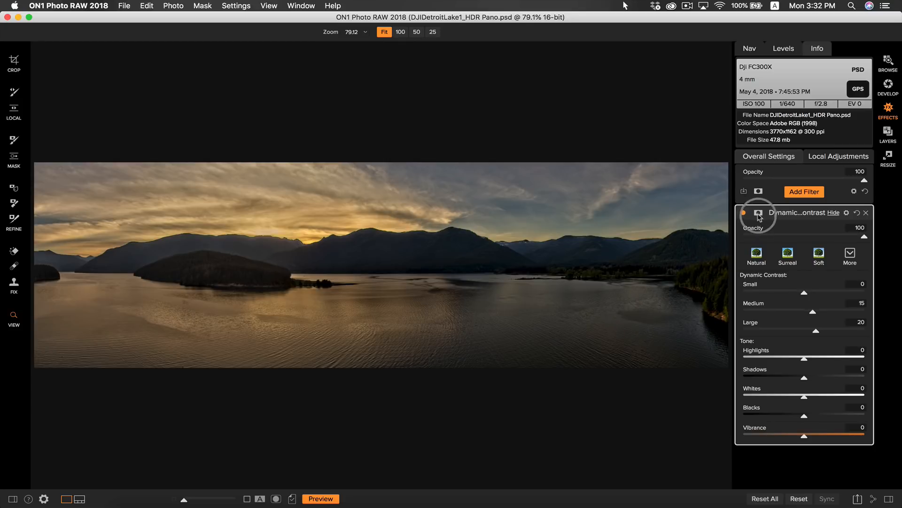
{"action": "left_click", "coordinate": [759, 213]}
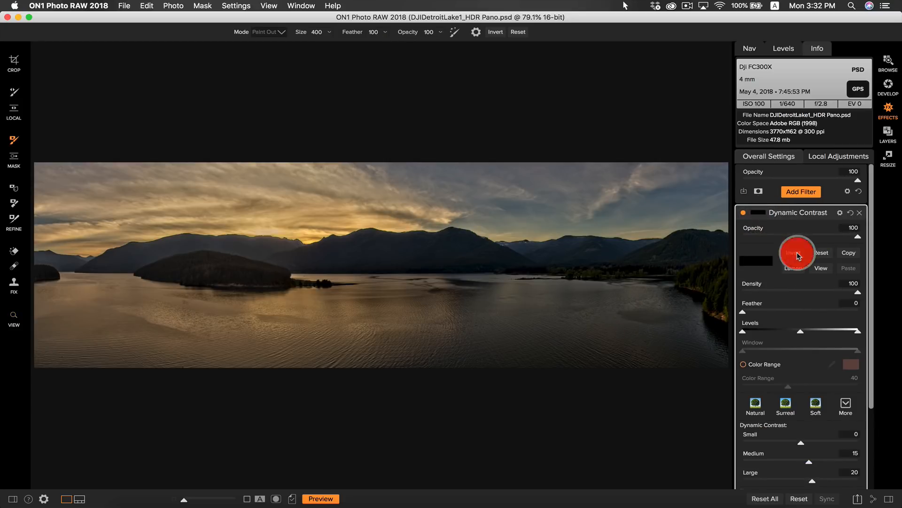
{"action": "left_click", "coordinate": [793, 253]}
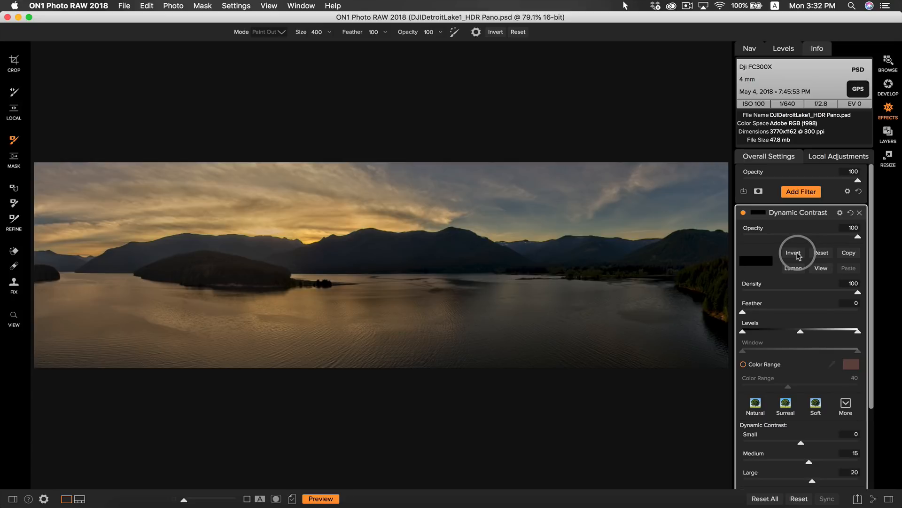
{"action": "mouse_move", "coordinate": [759, 260]}
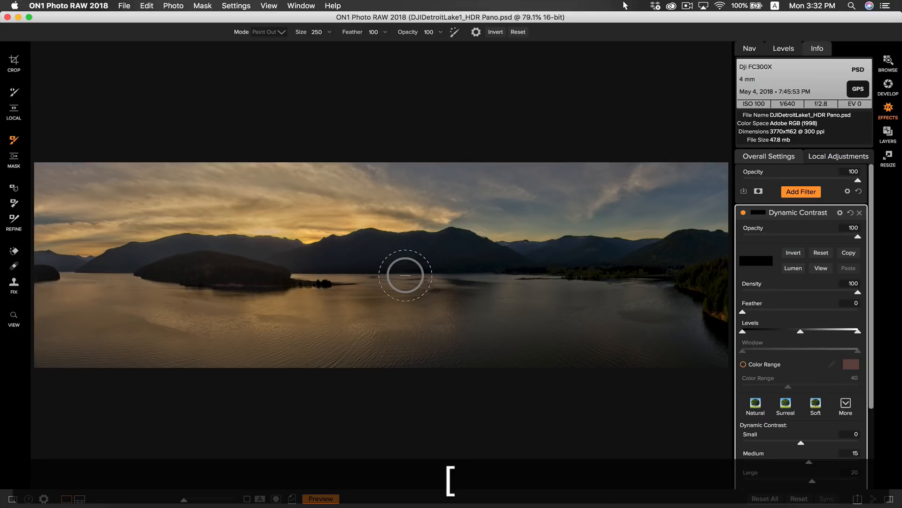
Set the Mask Brush to Paint In to reveal Dynamic Contrast across the midground band.
{"action": "left_click", "coordinate": [270, 32]}
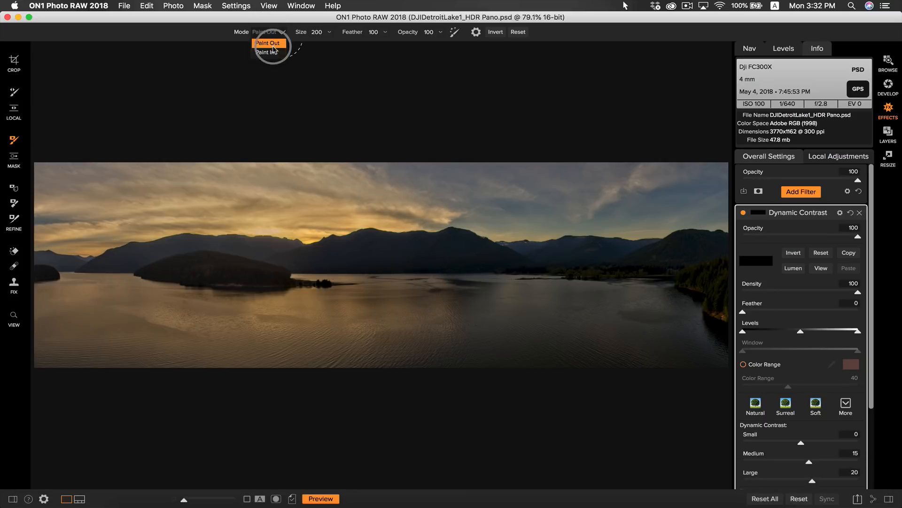
{"action": "left_click", "coordinate": [266, 53]}
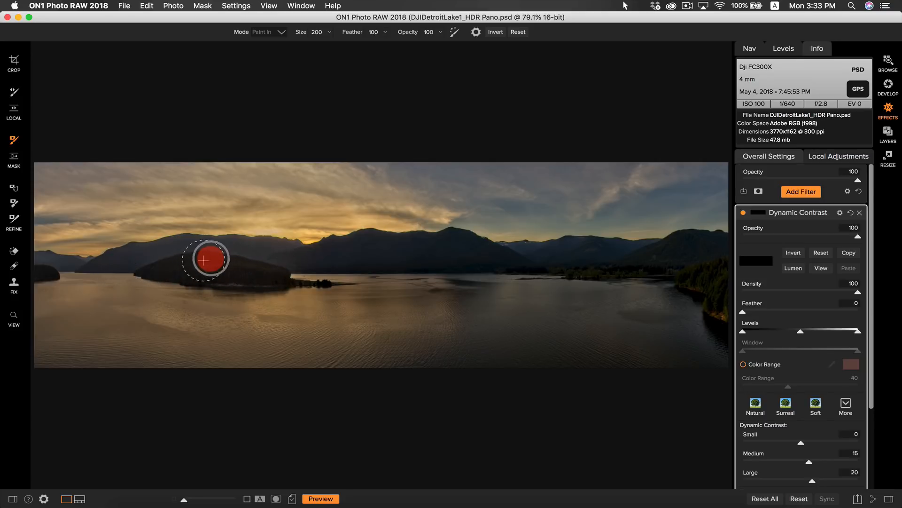
{"action": "mouse_move", "coordinate": [717, 248]}
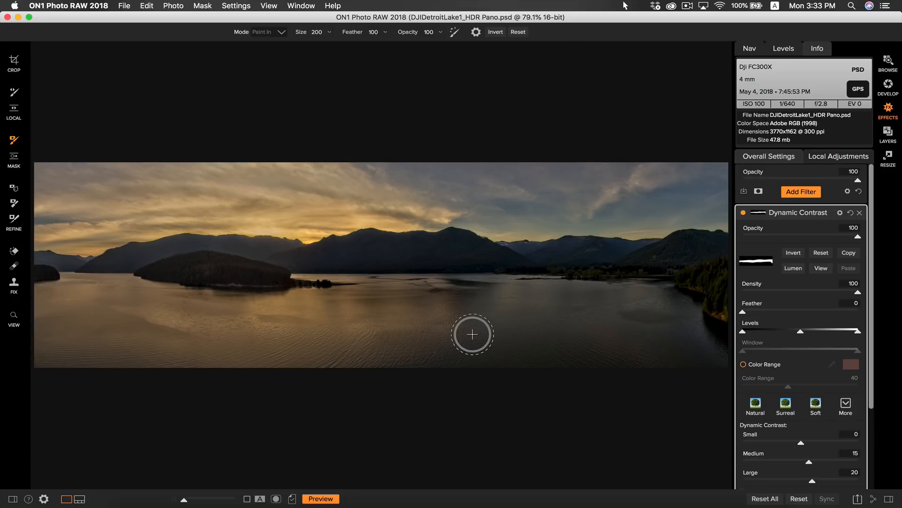
{"action": "mouse_move", "coordinate": [266, 230]}
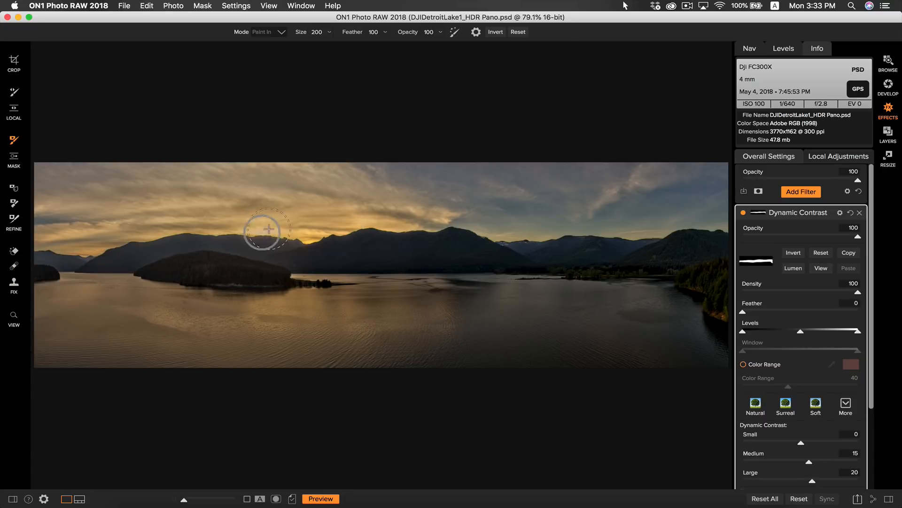
{"action": "mouse_move", "coordinate": [380, 296]}
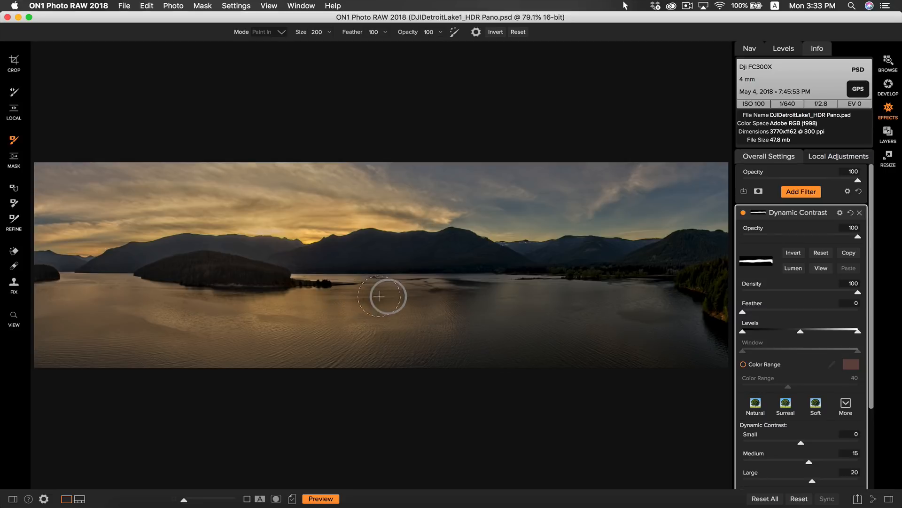
Add an HDR Look filter with a saved style: compression 0, detail 0, clarity 50.
{"action": "left_click", "coordinate": [801, 191]}
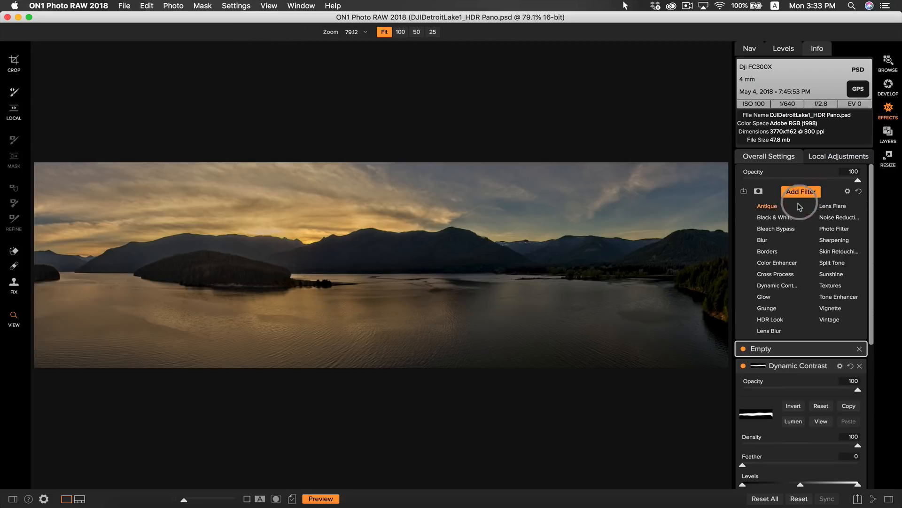
{"action": "left_click", "coordinate": [770, 319]}
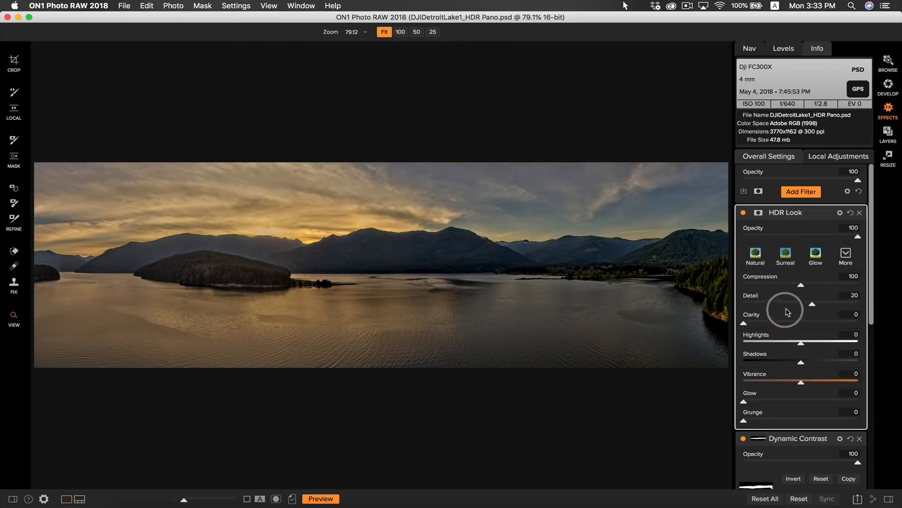
{"action": "left_click", "coordinate": [846, 253]}
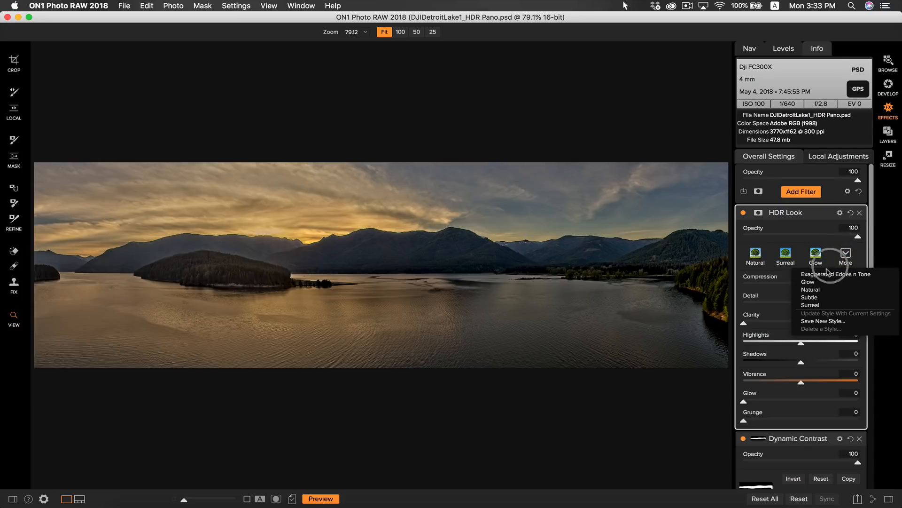
{"action": "left_click", "coordinate": [810, 274]}
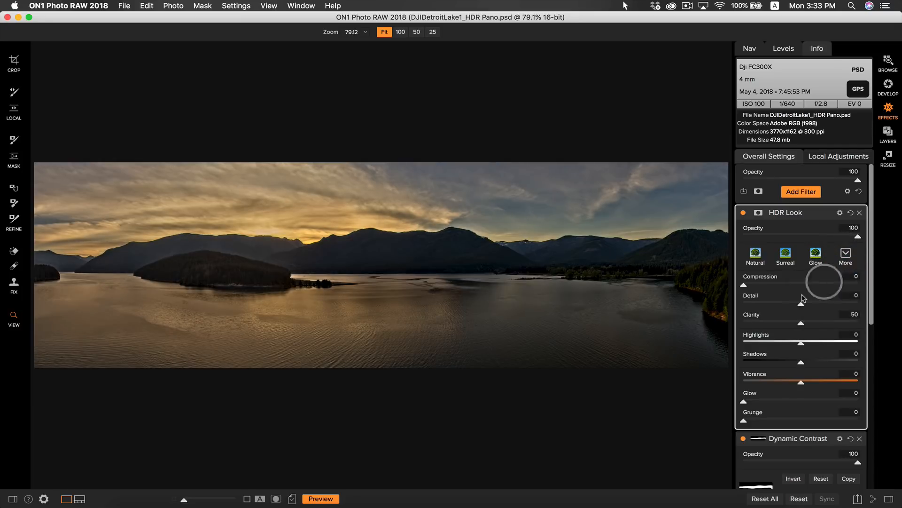
{"action": "mouse_move", "coordinate": [596, 428]}
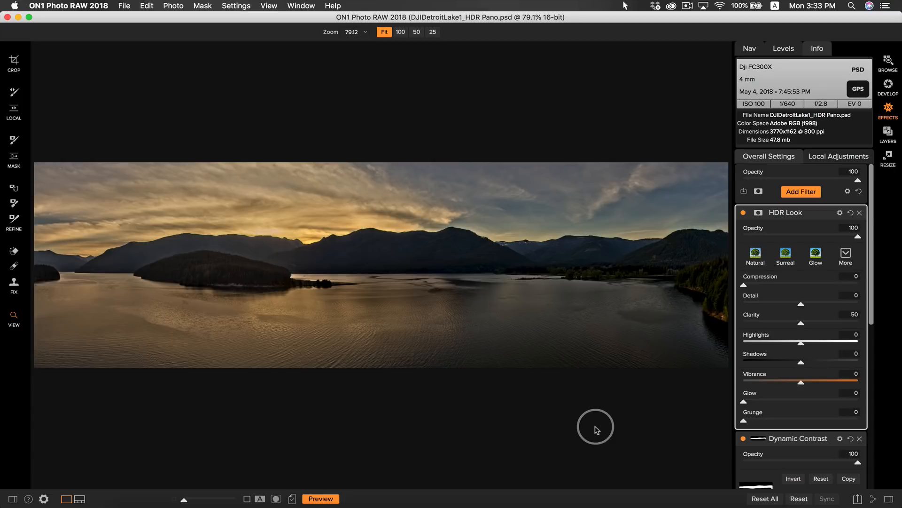
{"action": "mouse_move", "coordinate": [649, 386]}
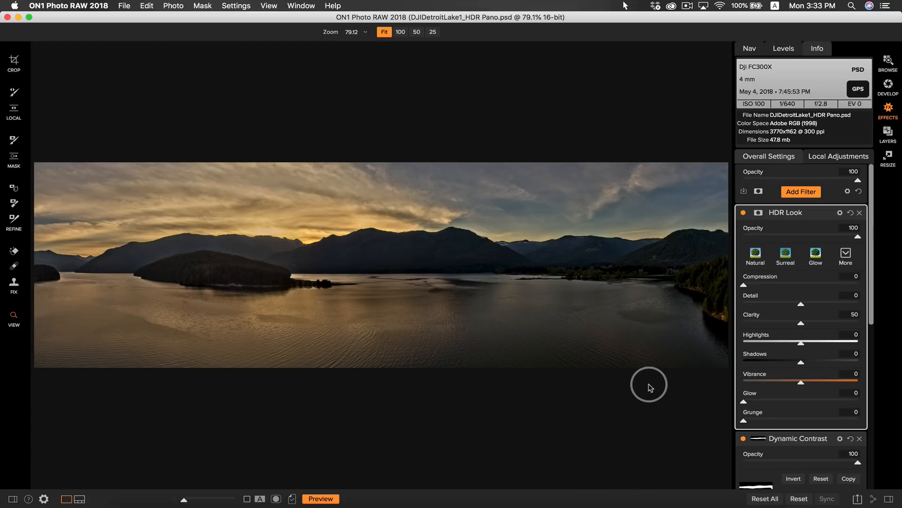
{"action": "scroll", "scroll_direction": "down", "scroll_amount": 3}
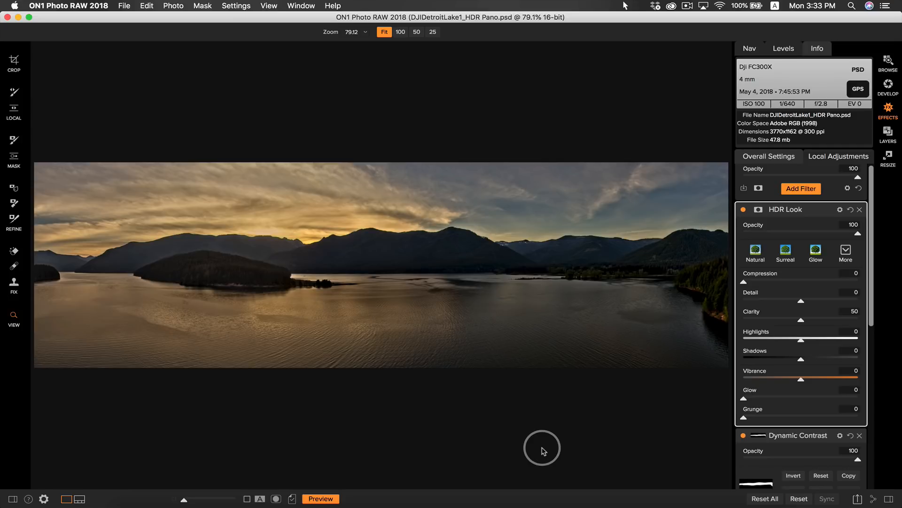
{"action": "mouse_move", "coordinate": [541, 440]}
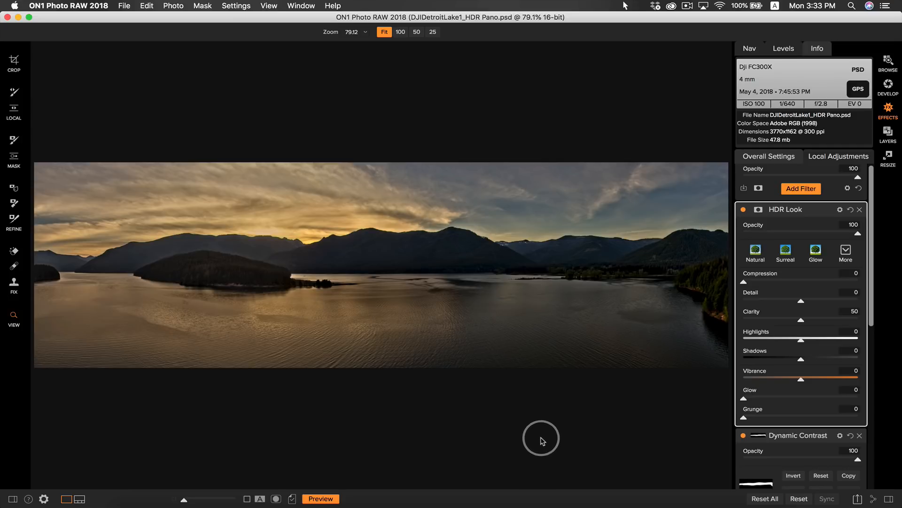
{"action": "mouse_move", "coordinate": [805, 240]}
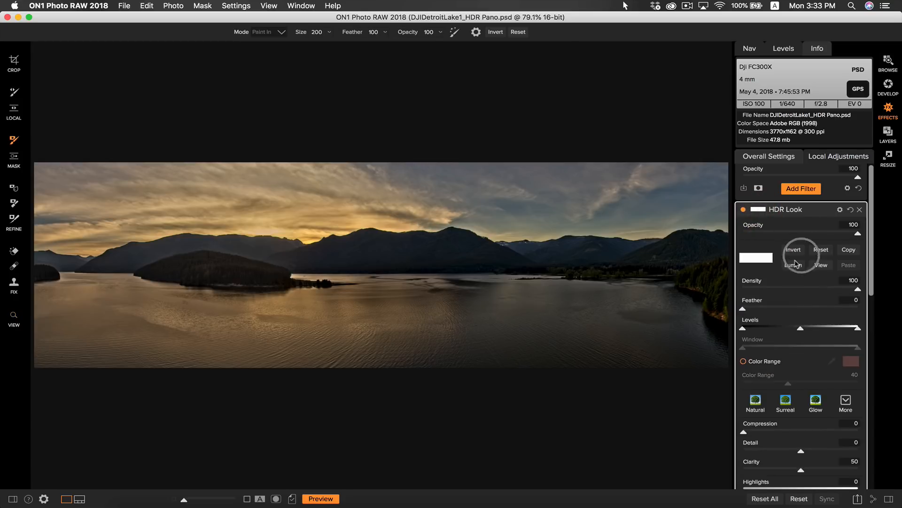
Mask the HDR Look filter and paint the effect out of parts of the lake.
{"action": "scroll", "scroll_direction": "down", "scroll_amount": 3}
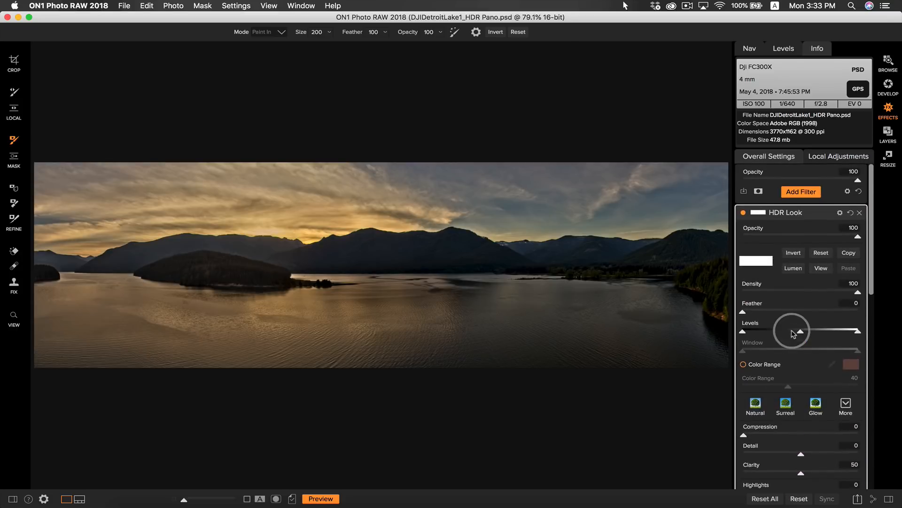
{"action": "mouse_move", "coordinate": [305, 90]}
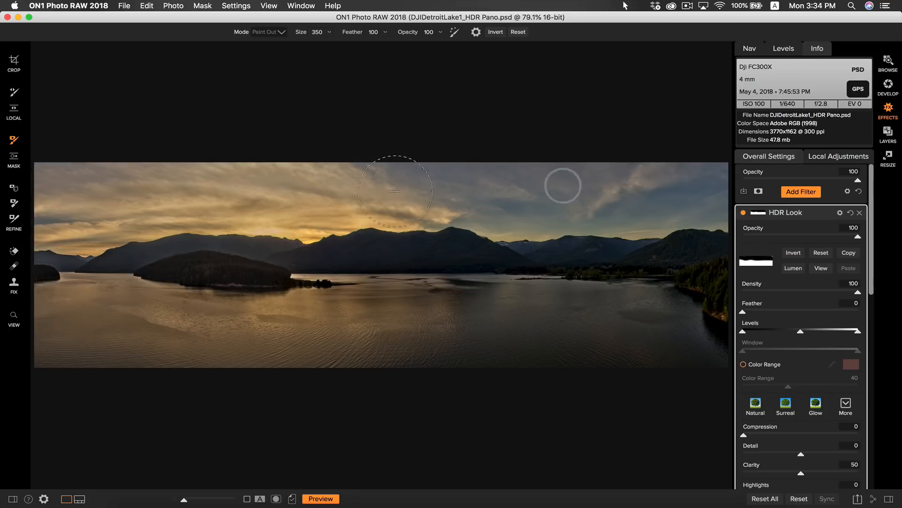
{"action": "left_click", "coordinate": [743, 212]}
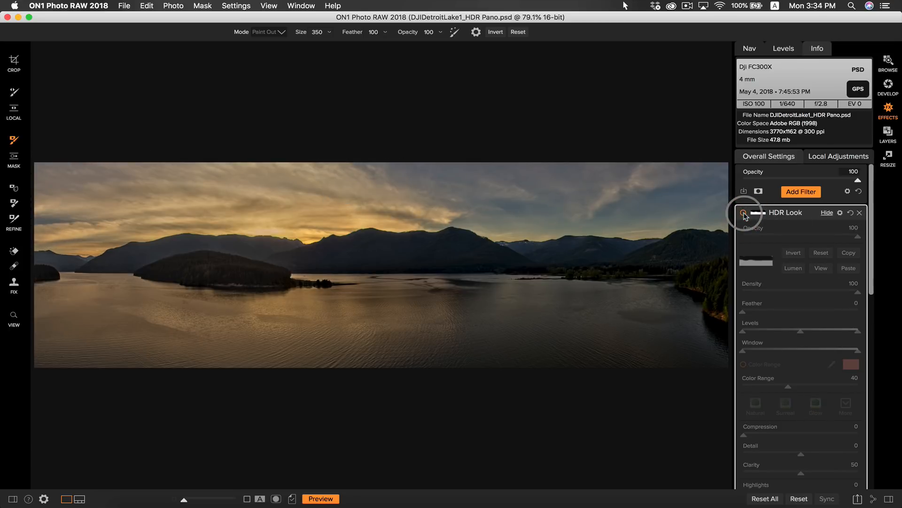
{"action": "left_click", "coordinate": [744, 212]}
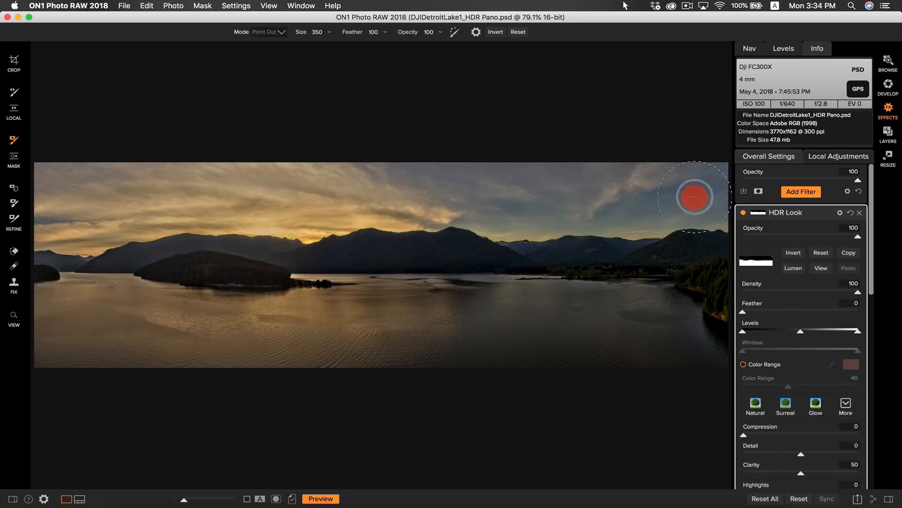
{"action": "mouse_move", "coordinate": [595, 359]}
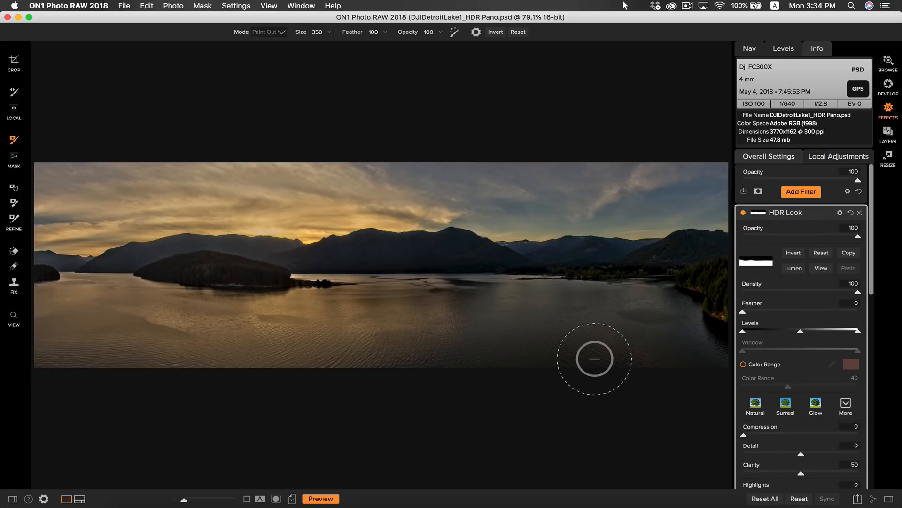
{"action": "mouse_move", "coordinate": [187, 336]}
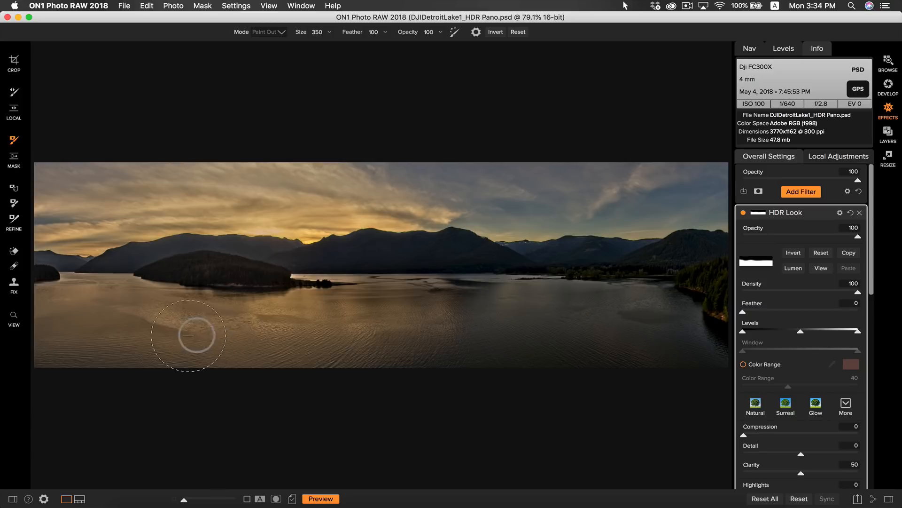
{"action": "mouse_move", "coordinate": [410, 355]}
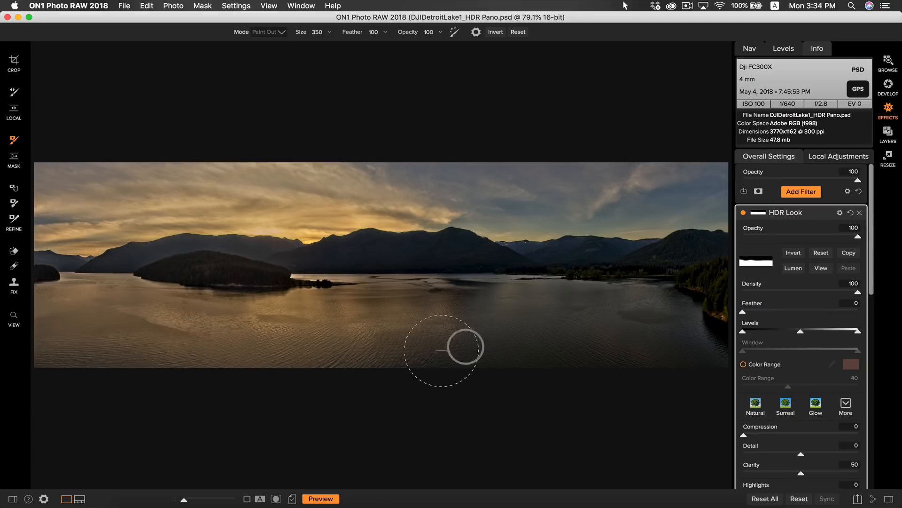
Add a Big Softy Vignette and reuse the HDR Look mask on it.
{"action": "left_click", "coordinate": [800, 192]}
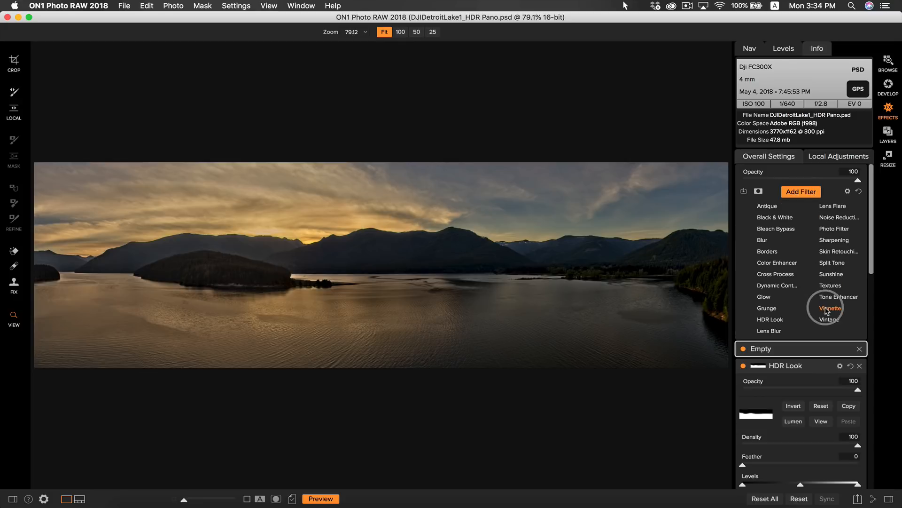
{"action": "left_click", "coordinate": [829, 309]}
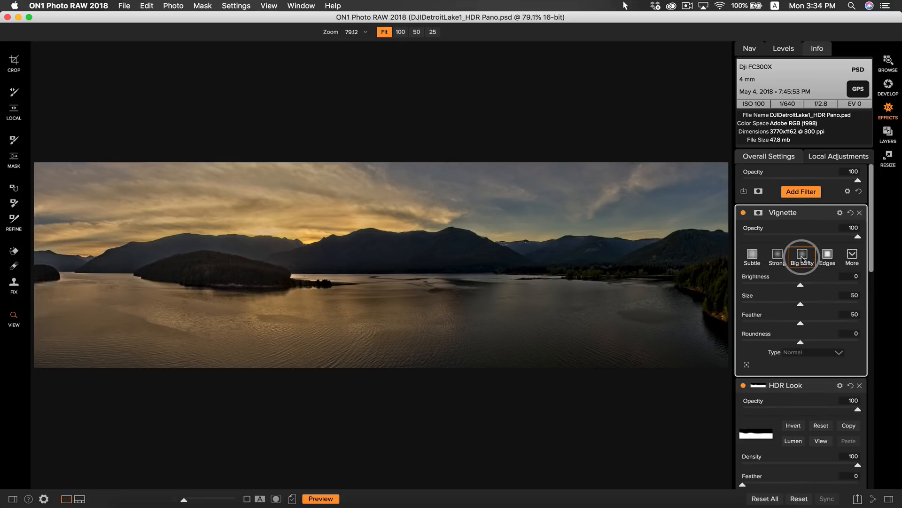
{"action": "left_click", "coordinate": [802, 254]}
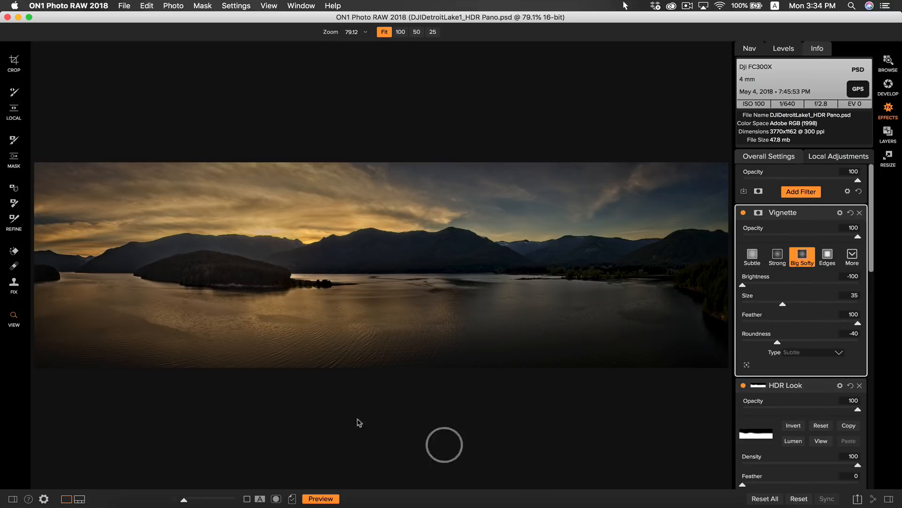
{"action": "mouse_move", "coordinate": [588, 176]}
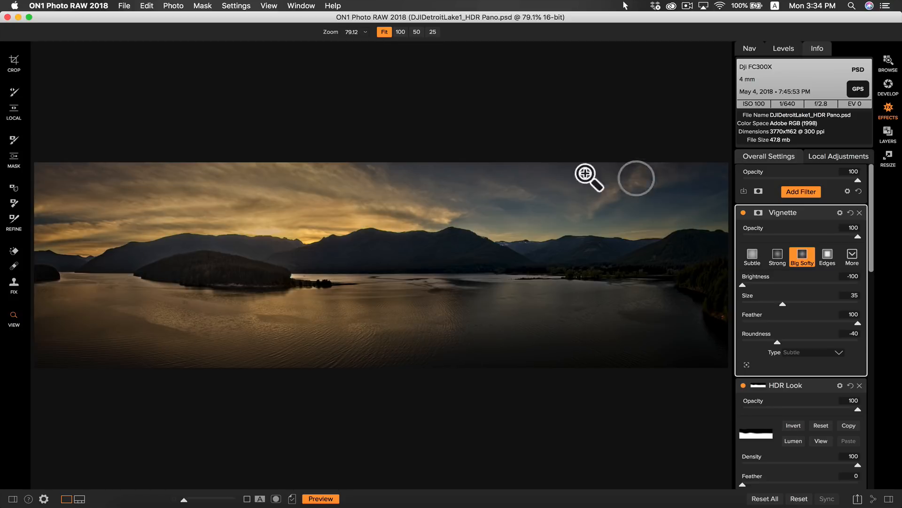
{"action": "mouse_move", "coordinate": [187, 219]}
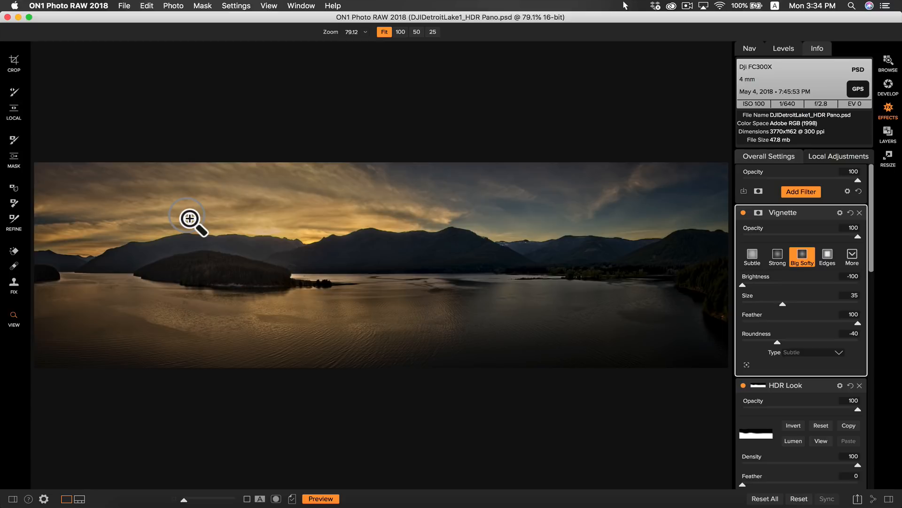
{"action": "mouse_move", "coordinate": [855, 434]}
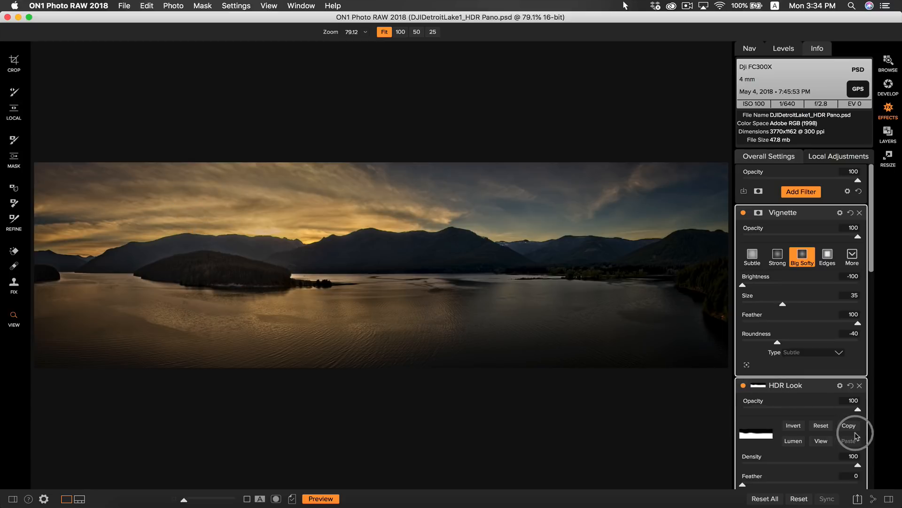
{"action": "mouse_move", "coordinate": [787, 391]}
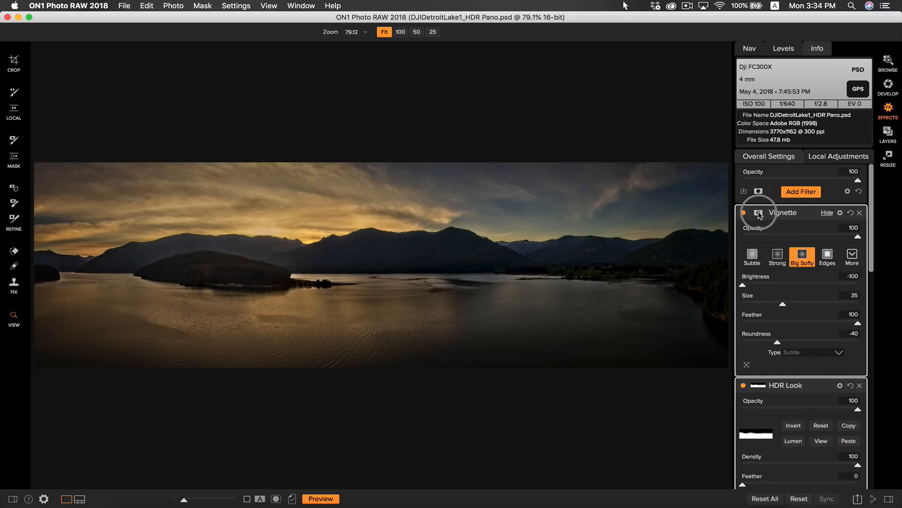
{"action": "left_click", "coordinate": [759, 212]}
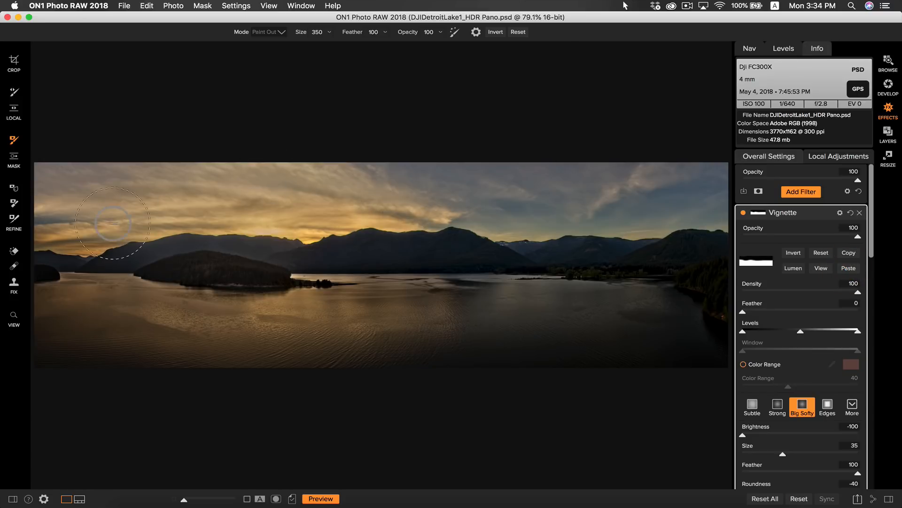
{"action": "mouse_move", "coordinate": [498, 452]}
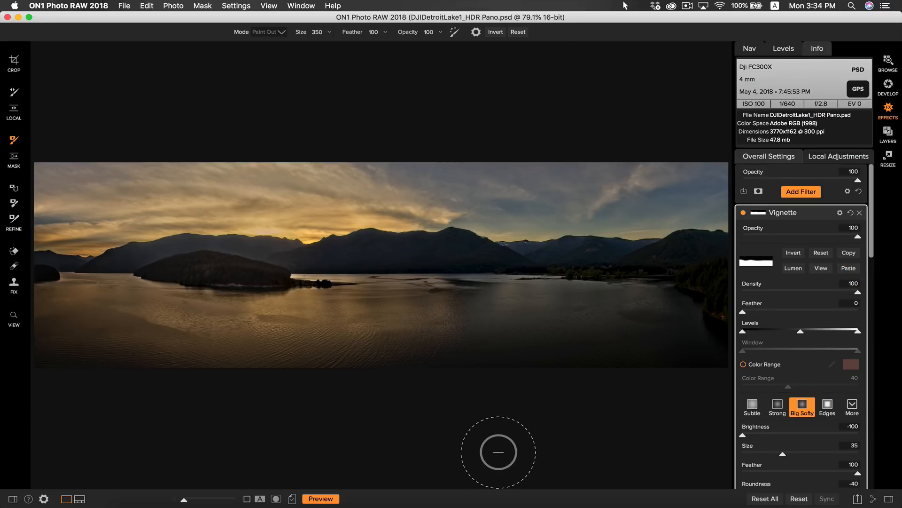
{"action": "mouse_move", "coordinate": [496, 443]}
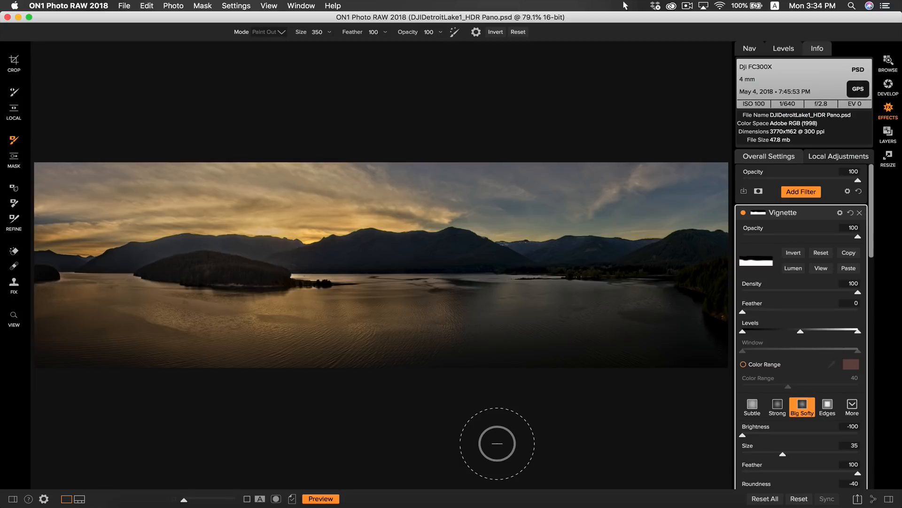
{"action": "mouse_move", "coordinate": [505, 443]}
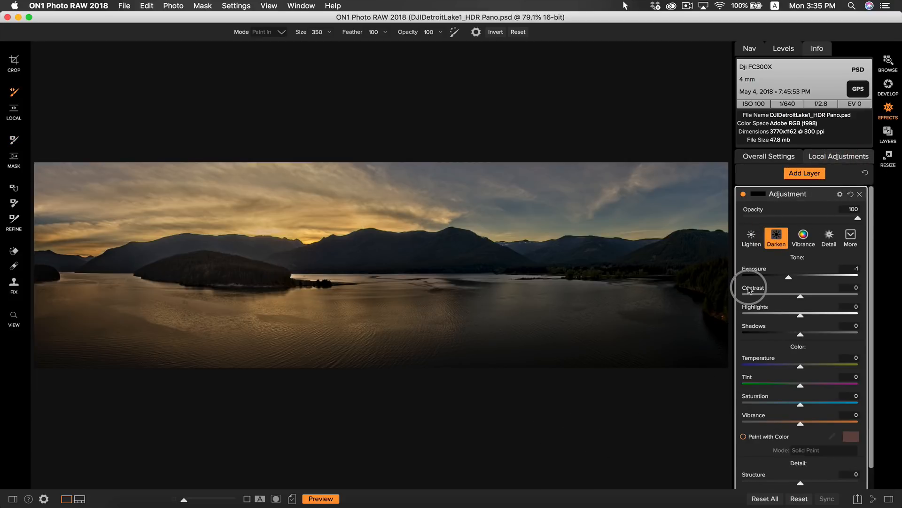
{"action": "mouse_move", "coordinate": [752, 287]}
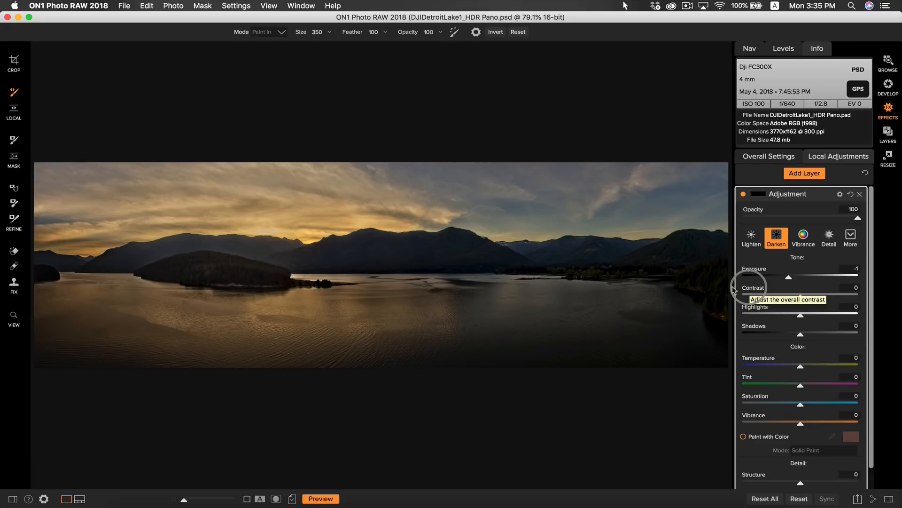
{"action": "mouse_move", "coordinate": [16, 167]}
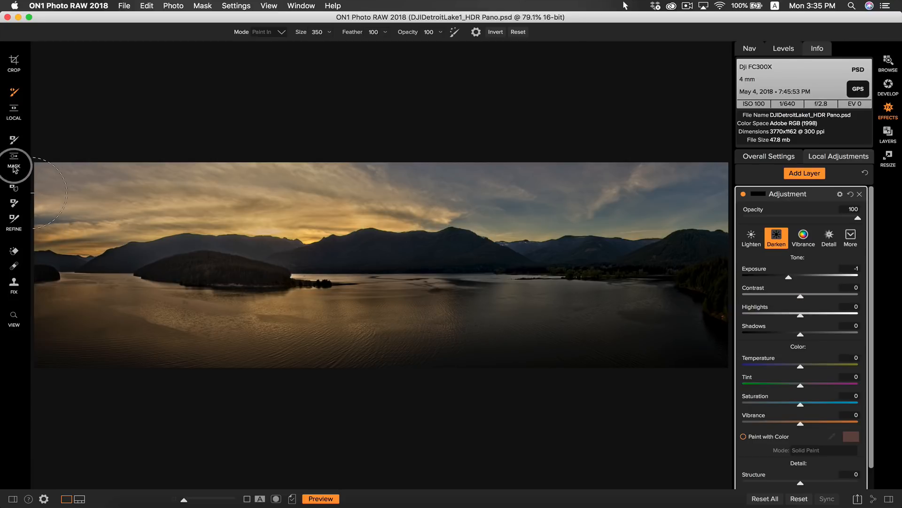
{"action": "mouse_move", "coordinate": [66, 178]}
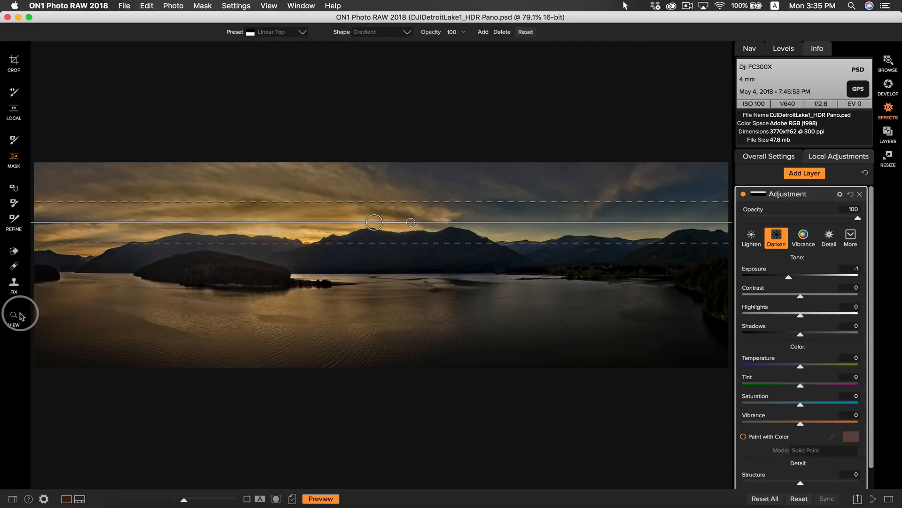
Apply a Darken local adjustment with a Linear Top gradient mask over the sky at 61% opacity.
{"action": "left_click", "coordinate": [13, 314]}
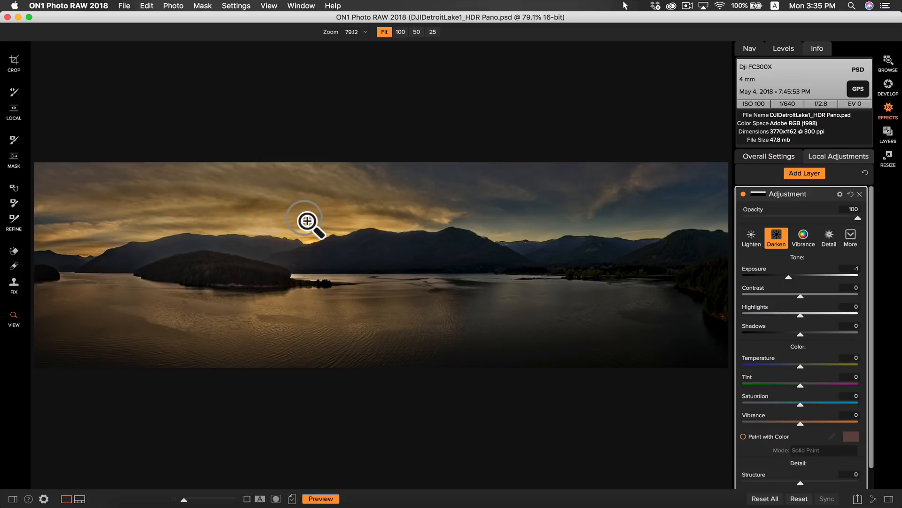
{"action": "mouse_move", "coordinate": [858, 224]}
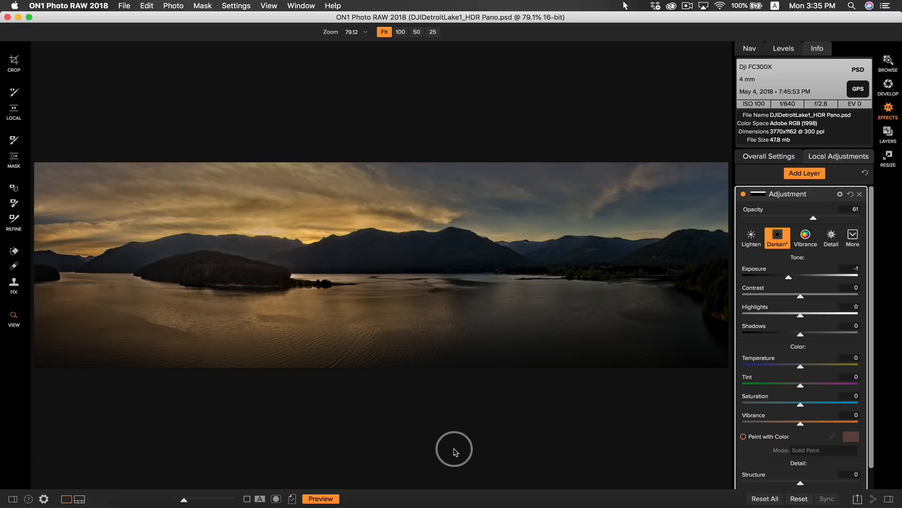
{"action": "mouse_move", "coordinate": [185, 209]}
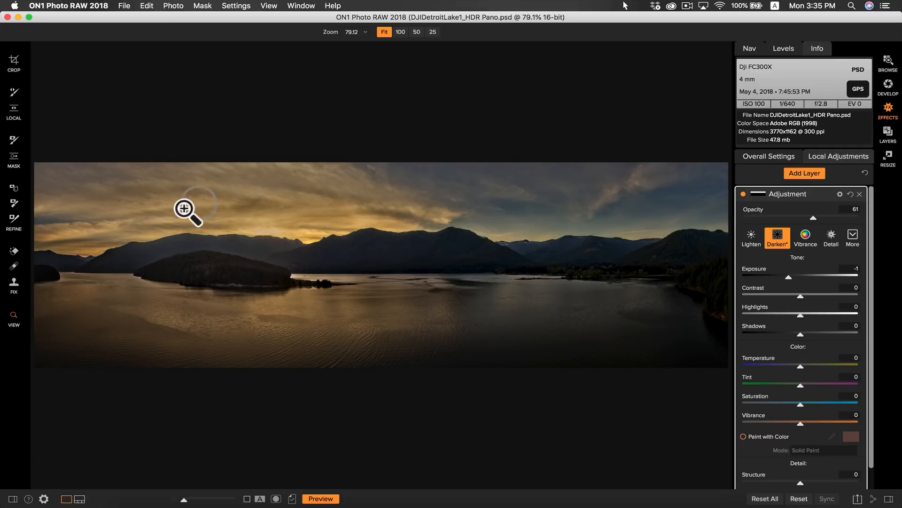
{"action": "mouse_move", "coordinate": [414, 404]}
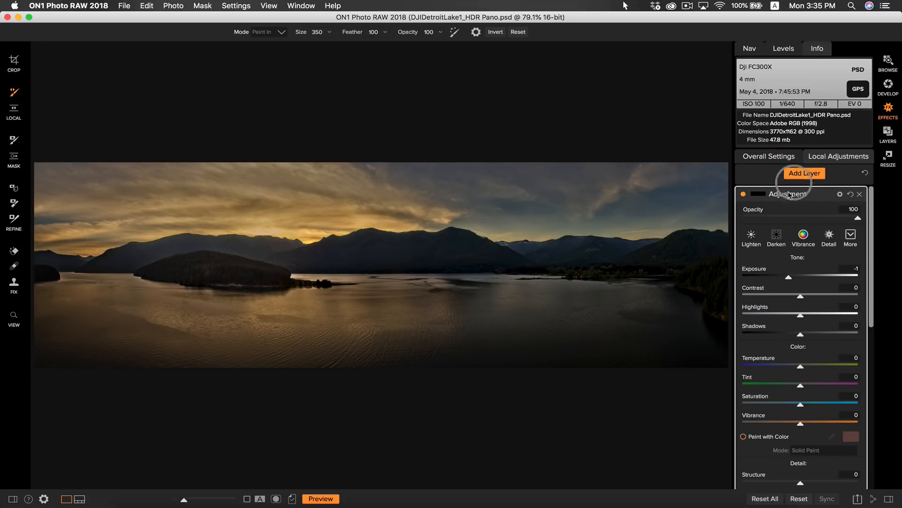
Add a Lighten layer (shadows 16, structure 25, exposure 0.6, opacity 29) brushed onto the midground mountains and water.
{"action": "left_click", "coordinate": [750, 237]}
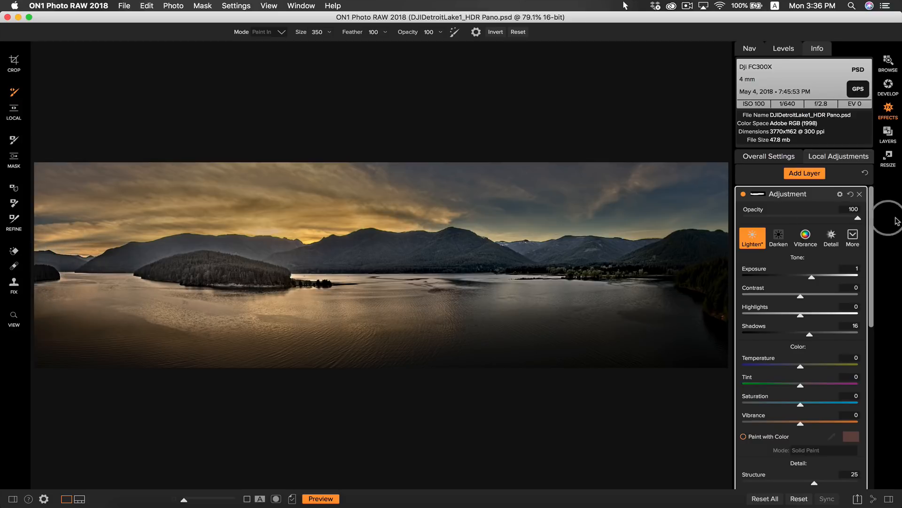
{"action": "mouse_move", "coordinate": [858, 222]}
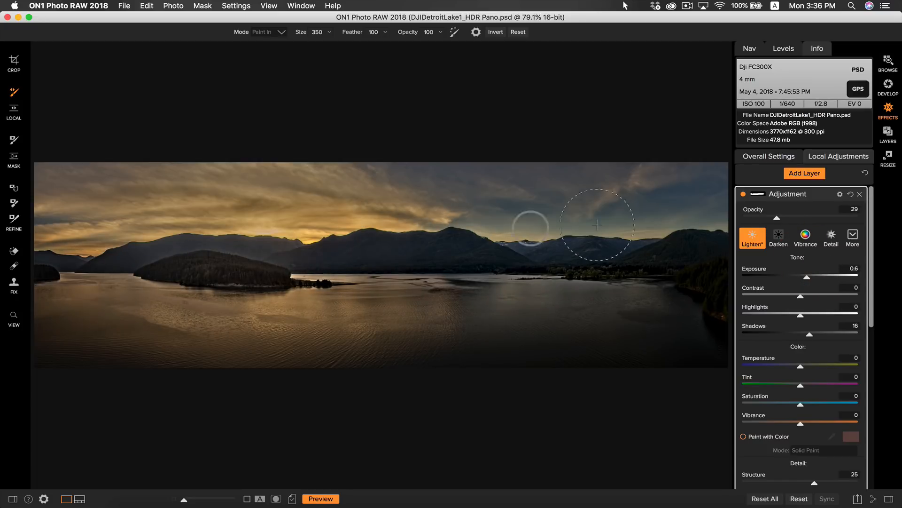
{"action": "left_click", "coordinate": [744, 194]}
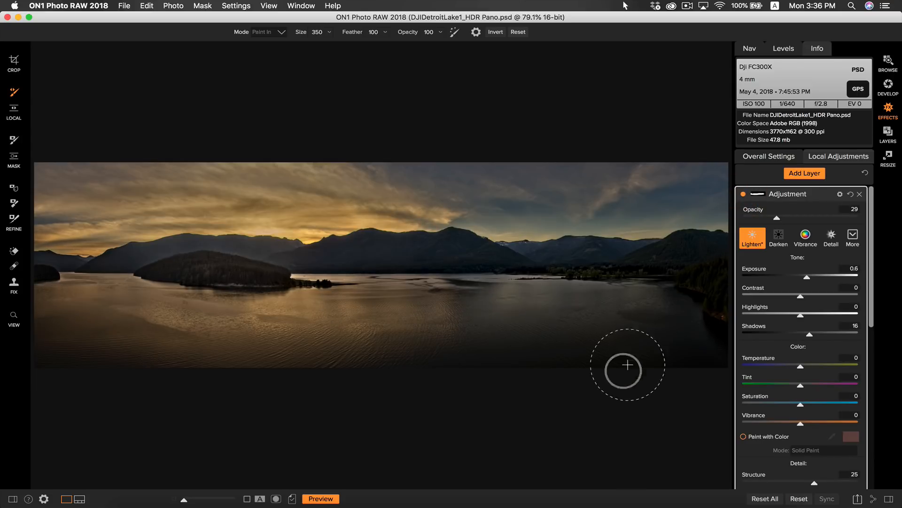
{"action": "left_click", "coordinate": [320, 498]}
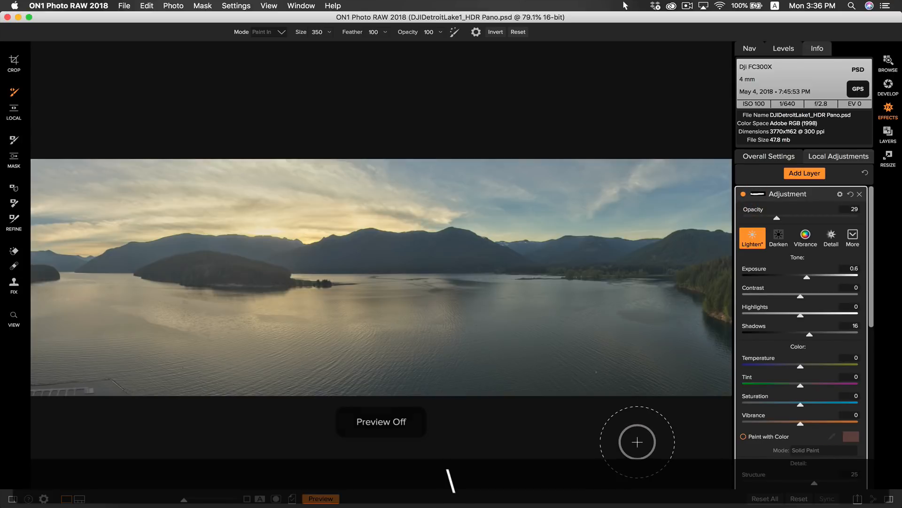